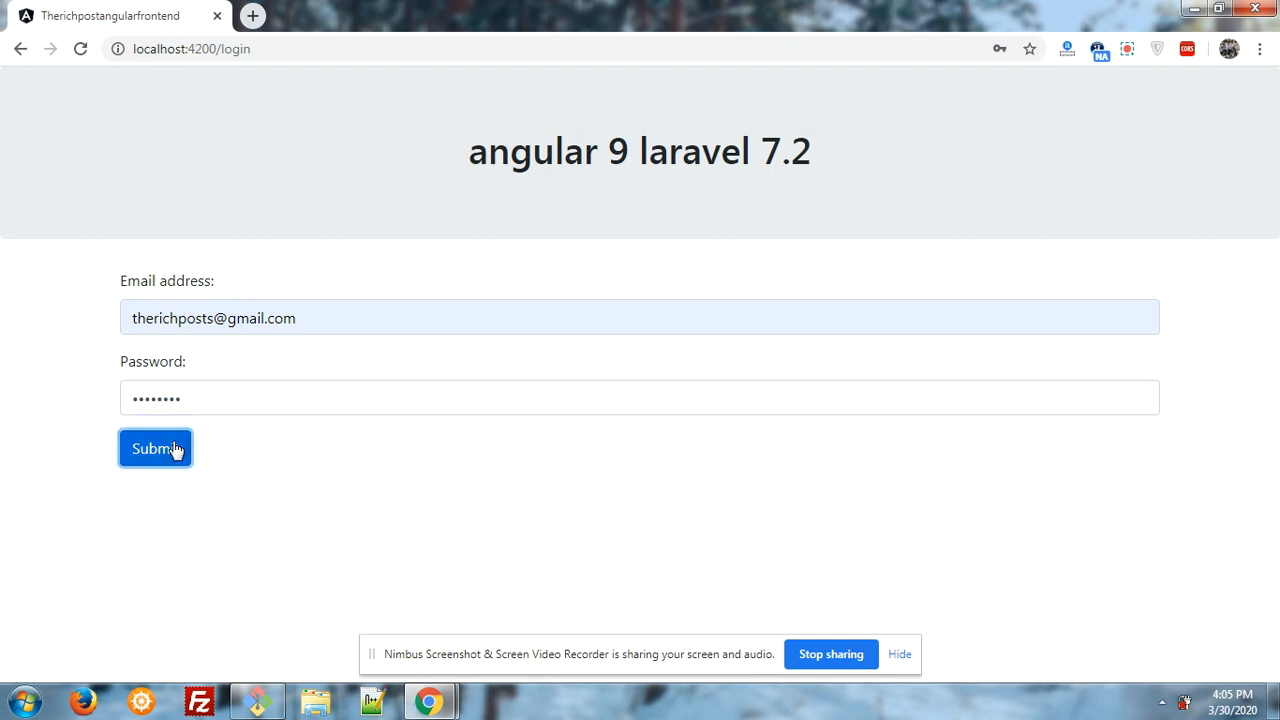
- Submit the login credentials to reach the user dashboard
click(155, 449)
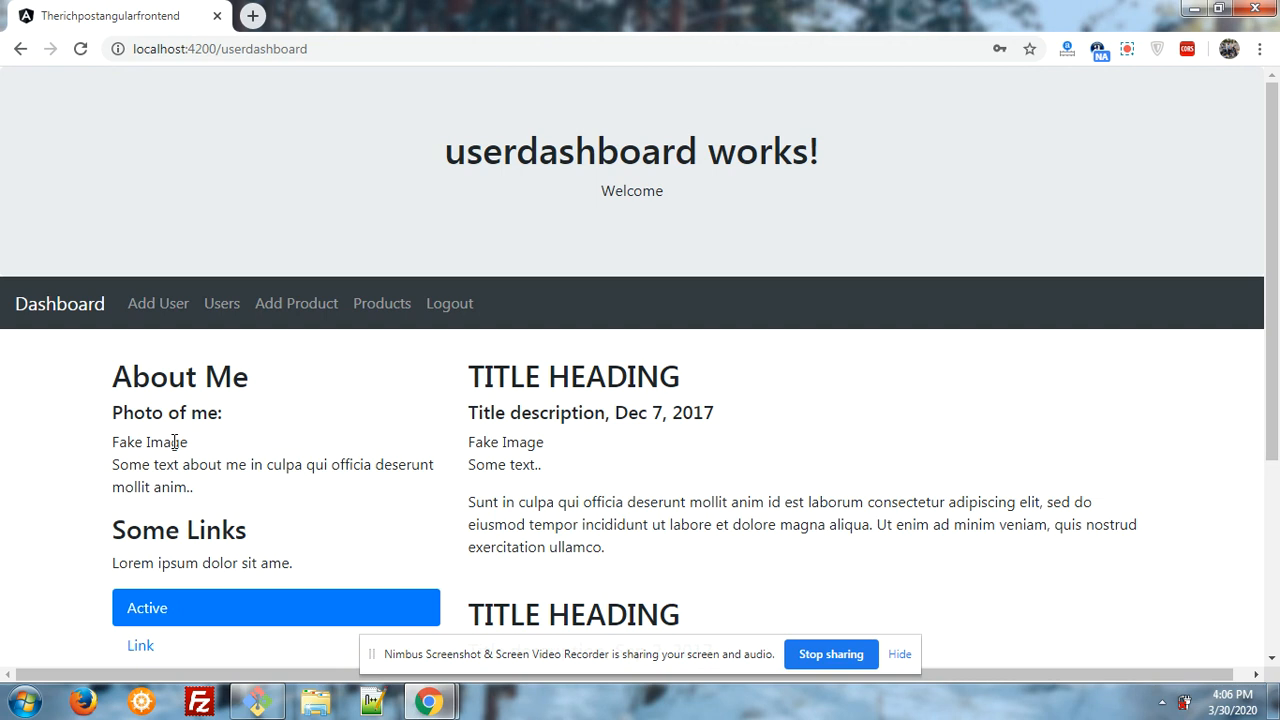
mouse_move(205, 377)
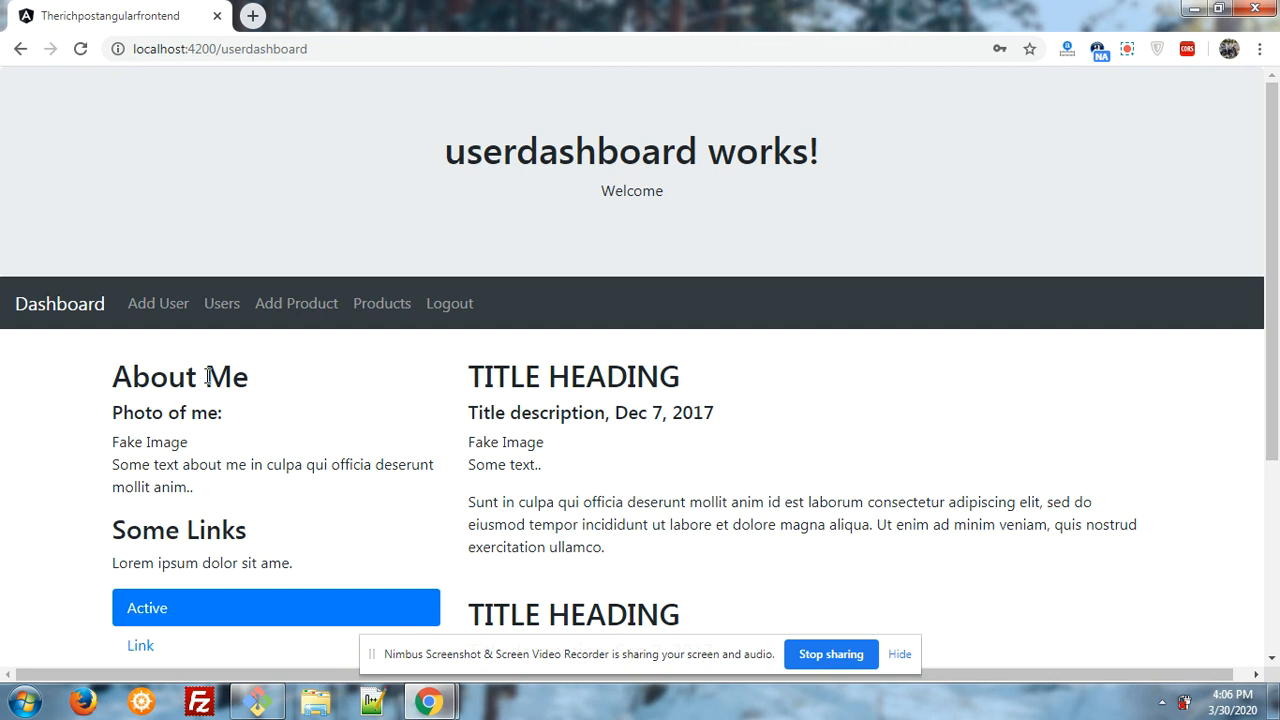
- Open the Add Product form from the dashboard navbar and scroll down to its fields
click(296, 303)
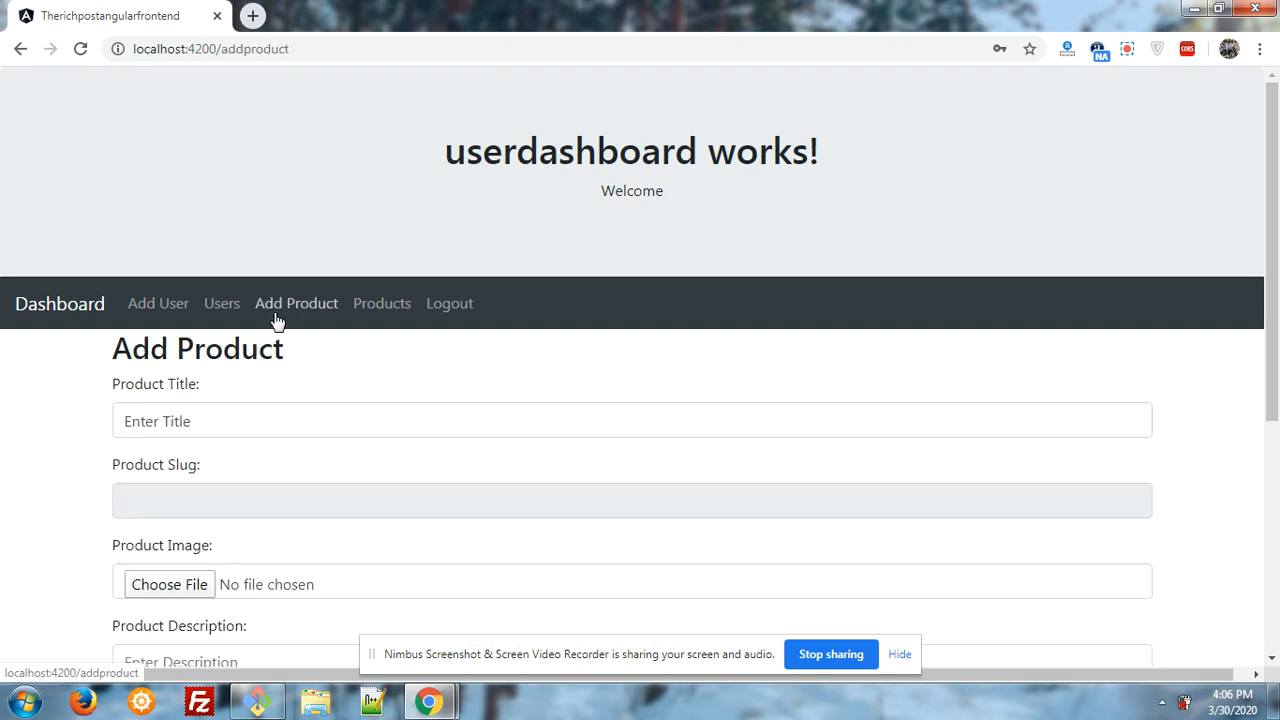
scroll(down, 3)
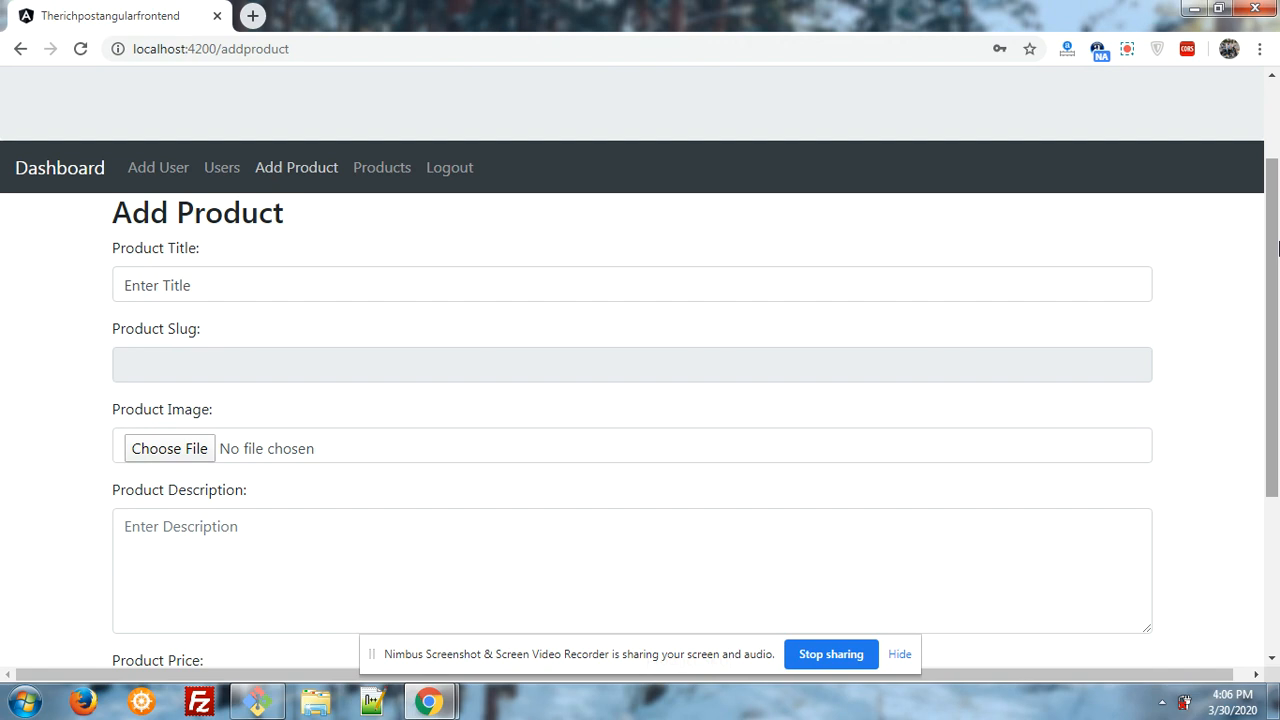
mouse_move(925, 251)
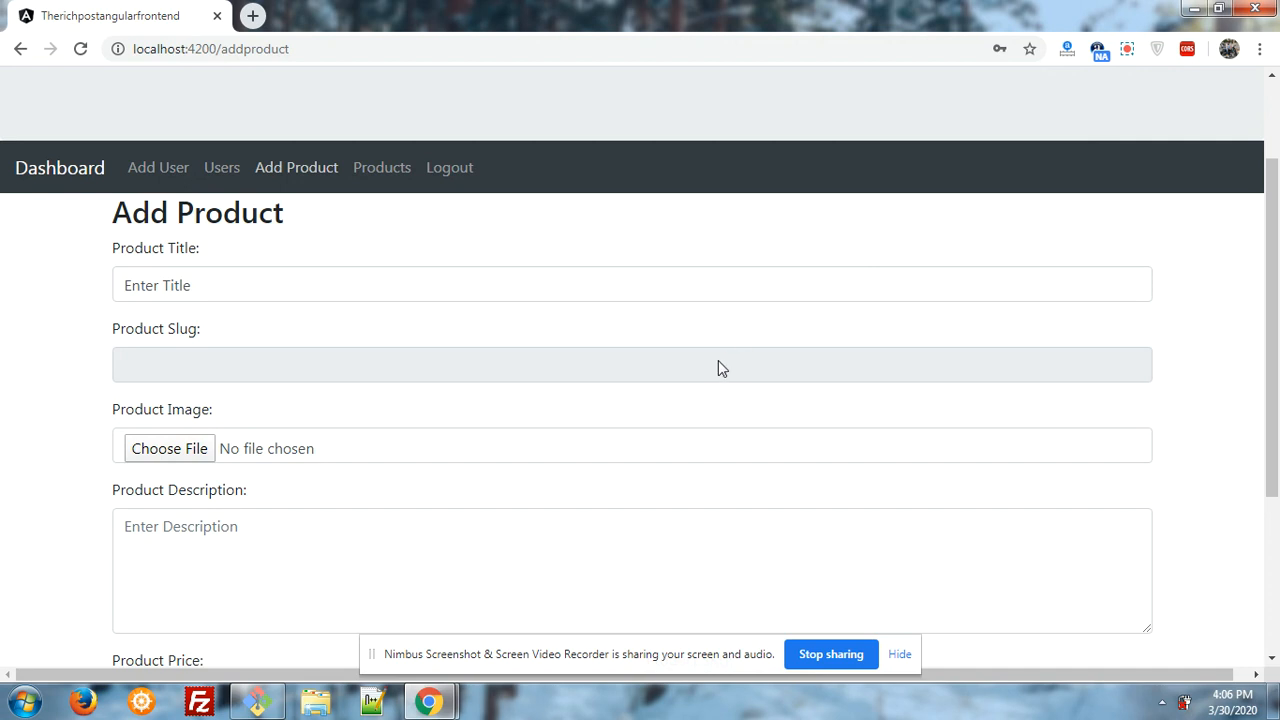
scroll(down, 3)
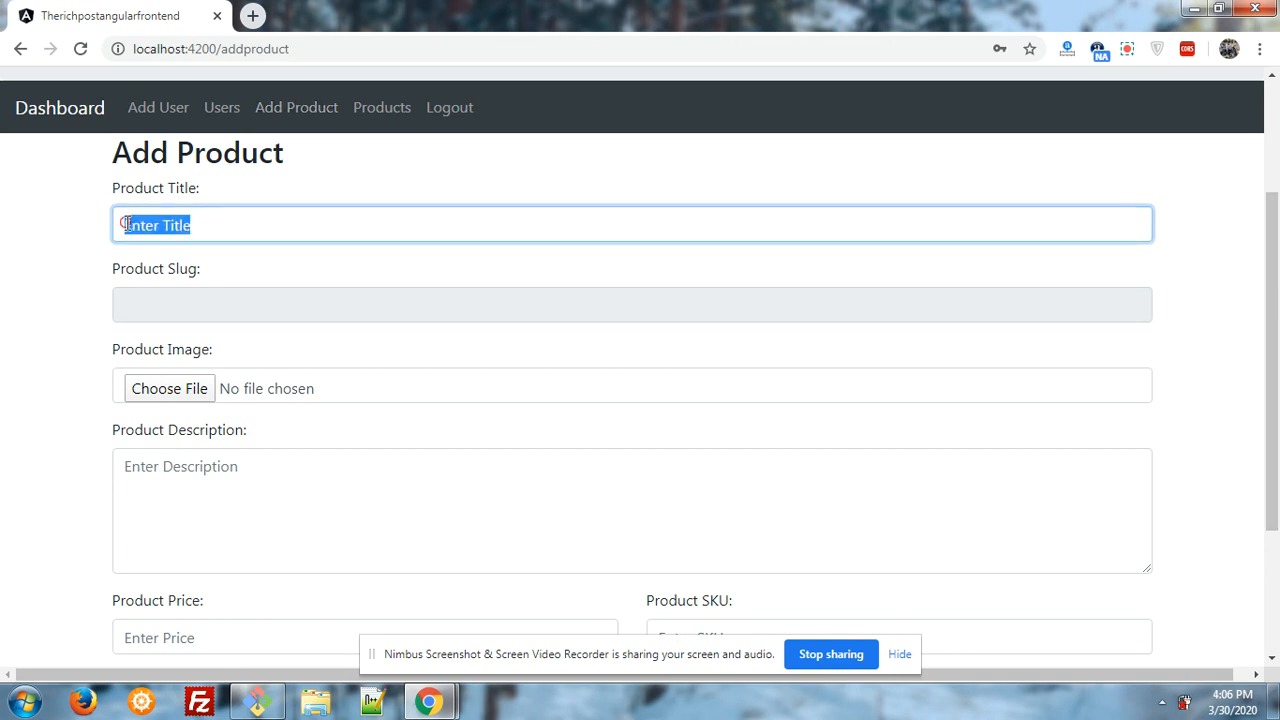
- Enter 'Product Third' as the product title, auto-filling the slug 'product-third'
text(pe)
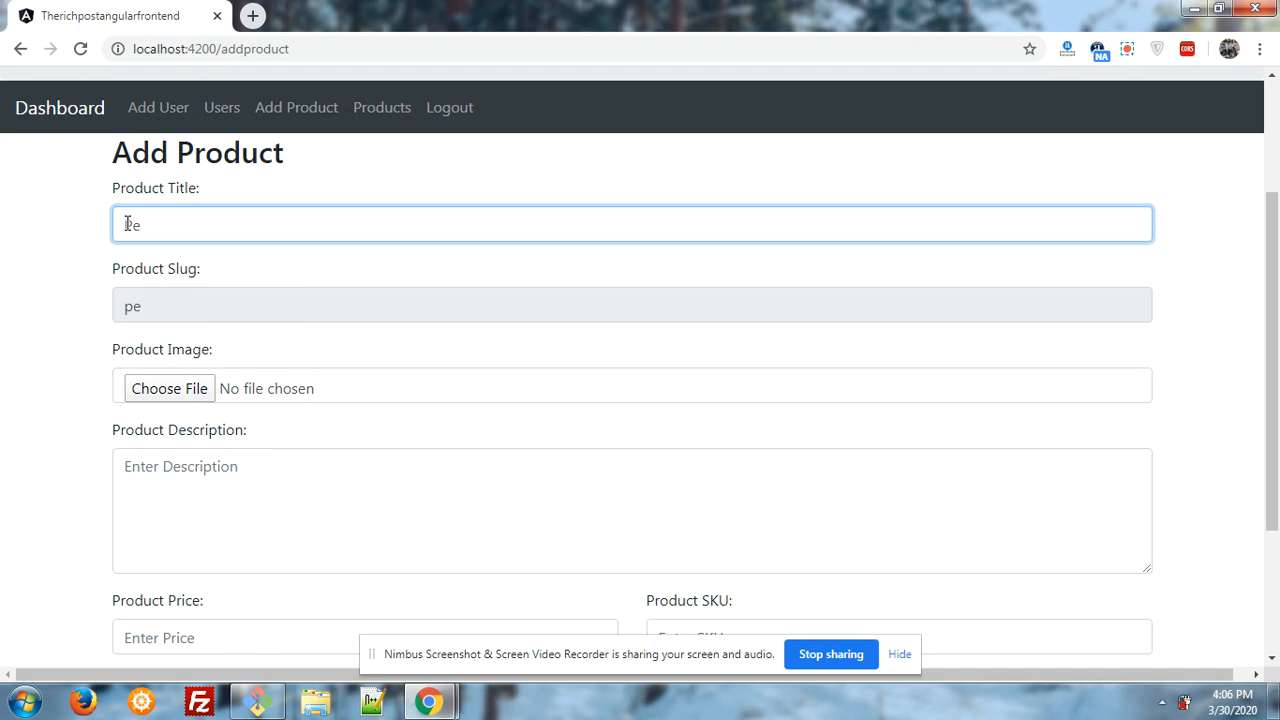
text(Product)
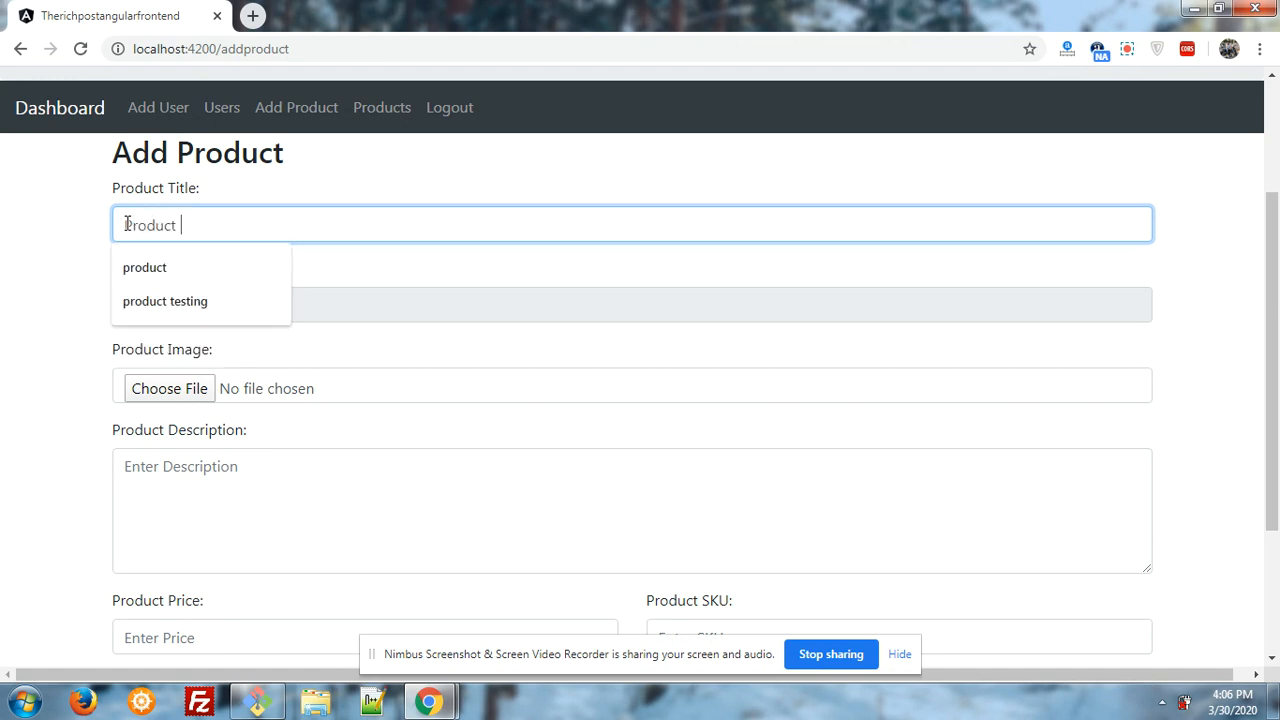
text(Thir)
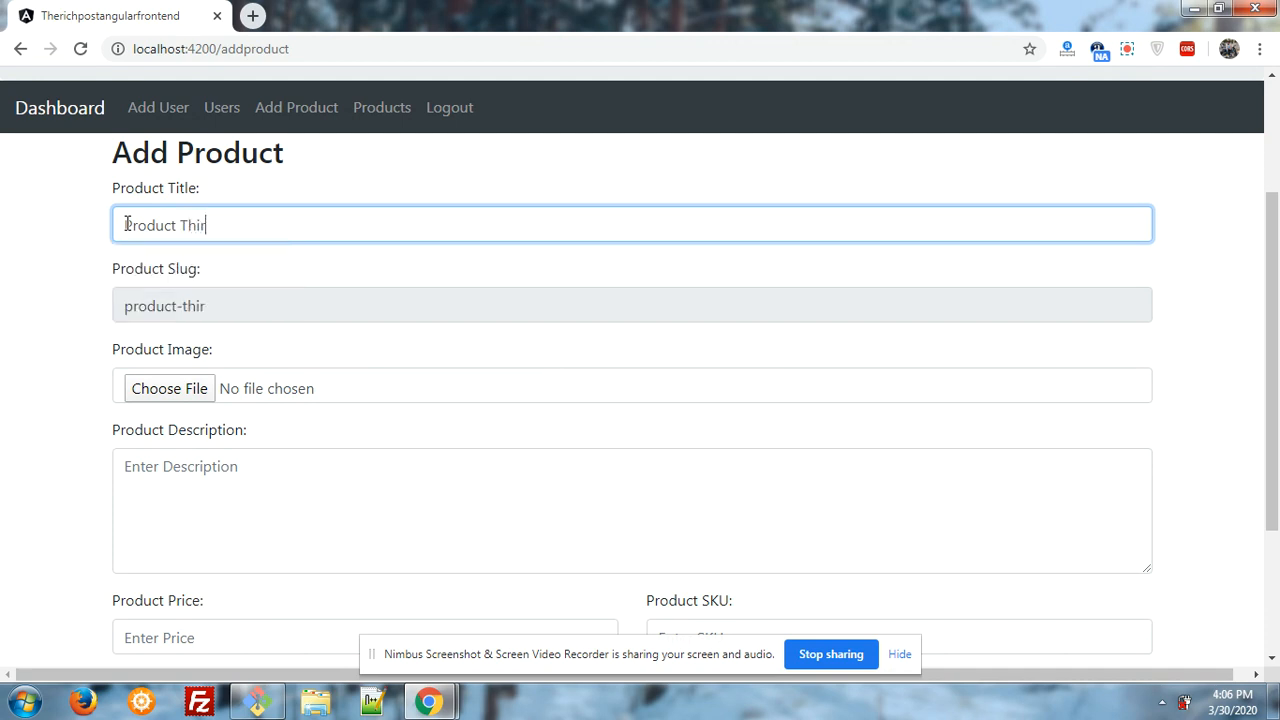
text(d)
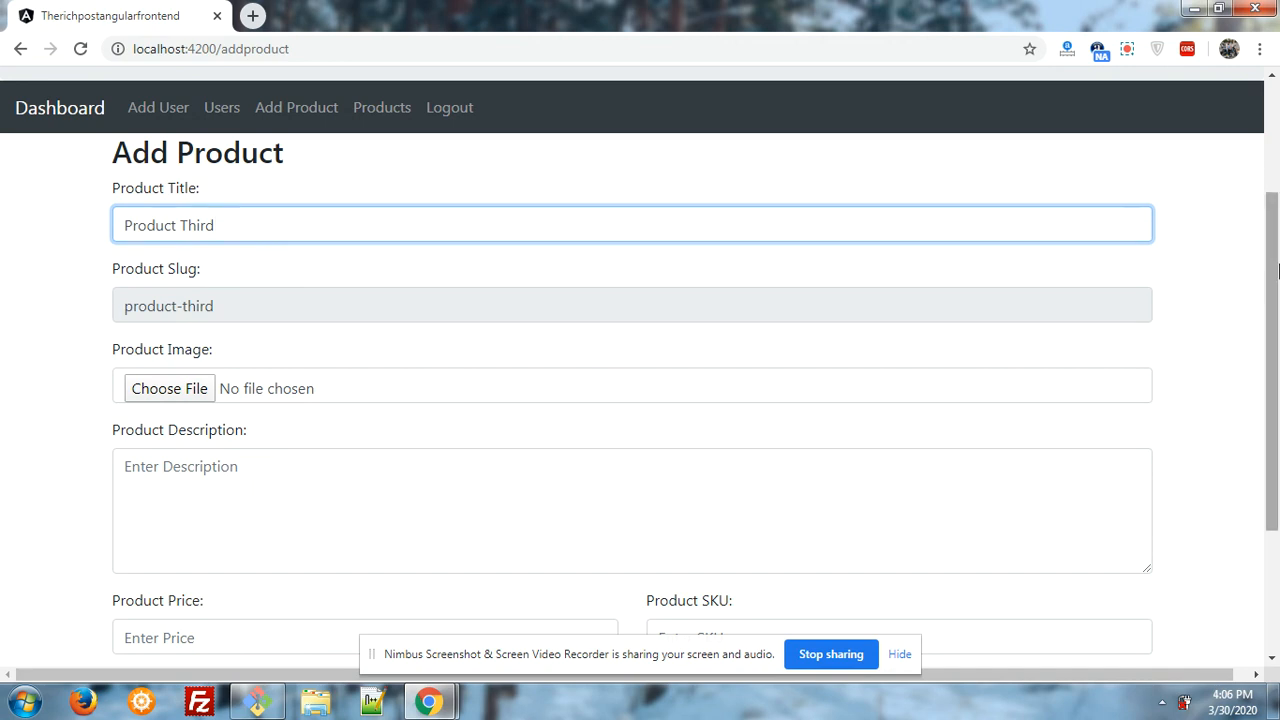
scroll(down, 3)
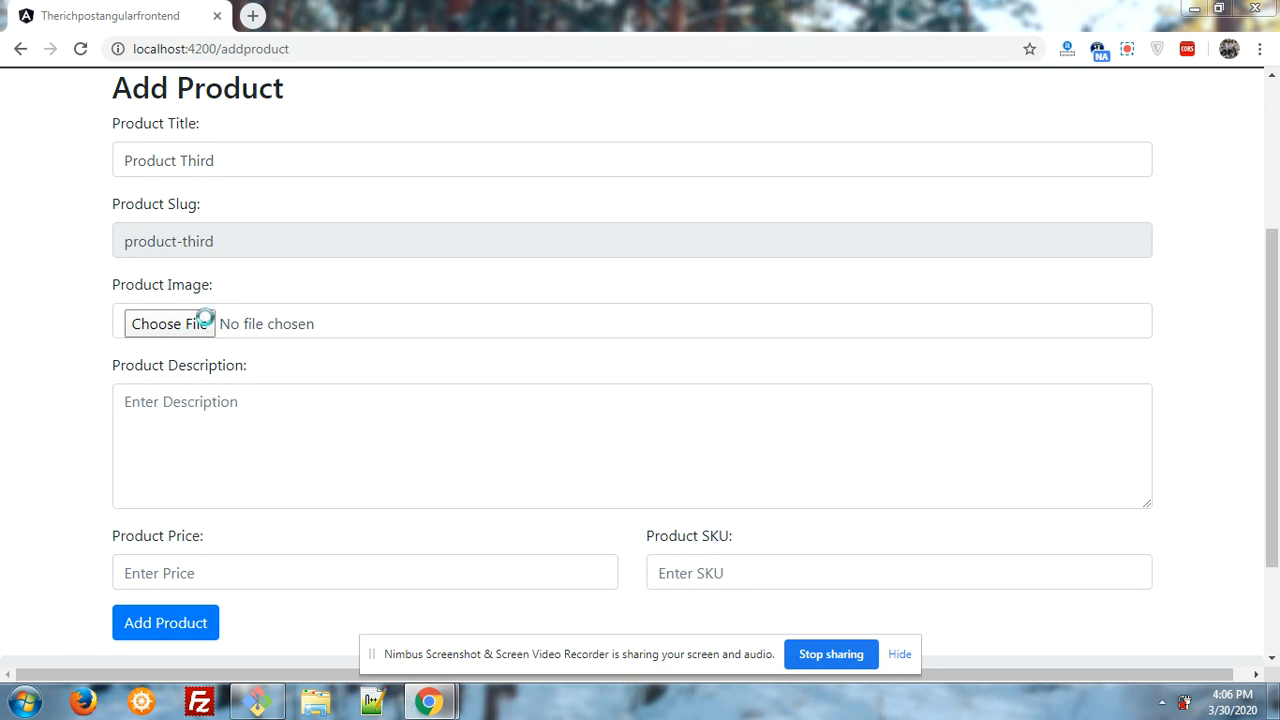
- Attach LG-Gpad-II-800-900x486.jpg from Downloads as the product image
click(169, 323)
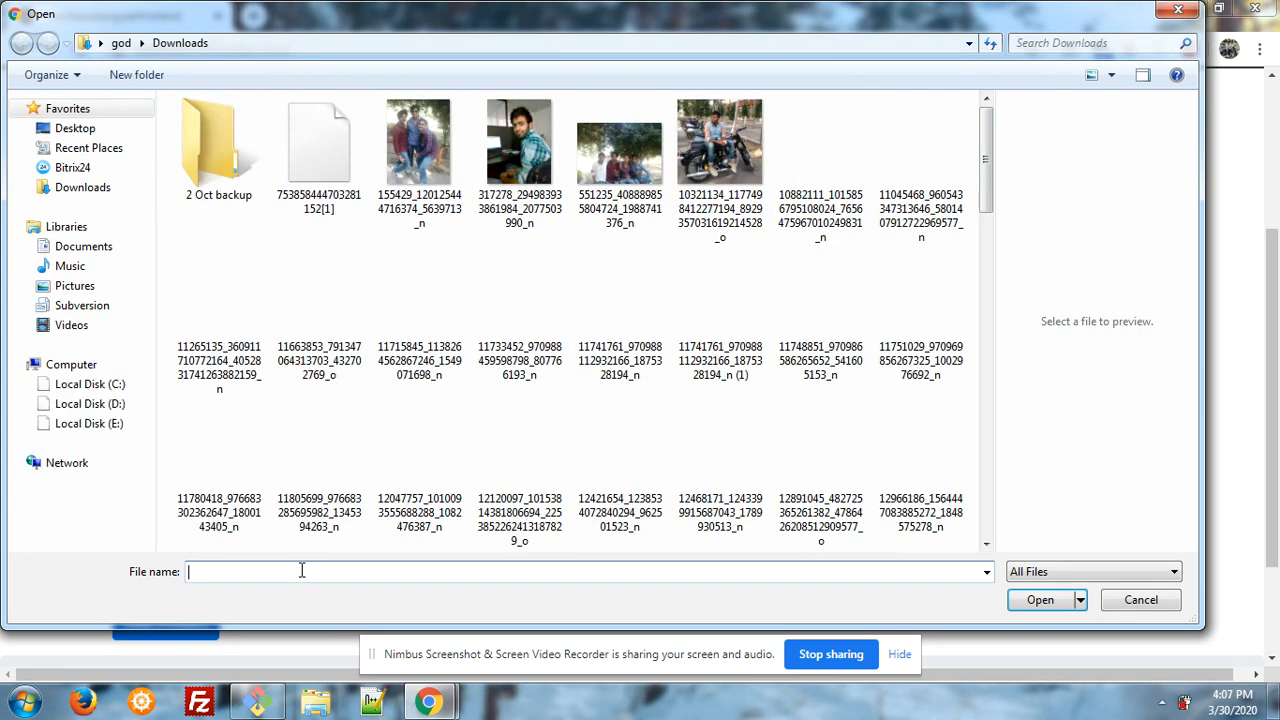
text(lg)
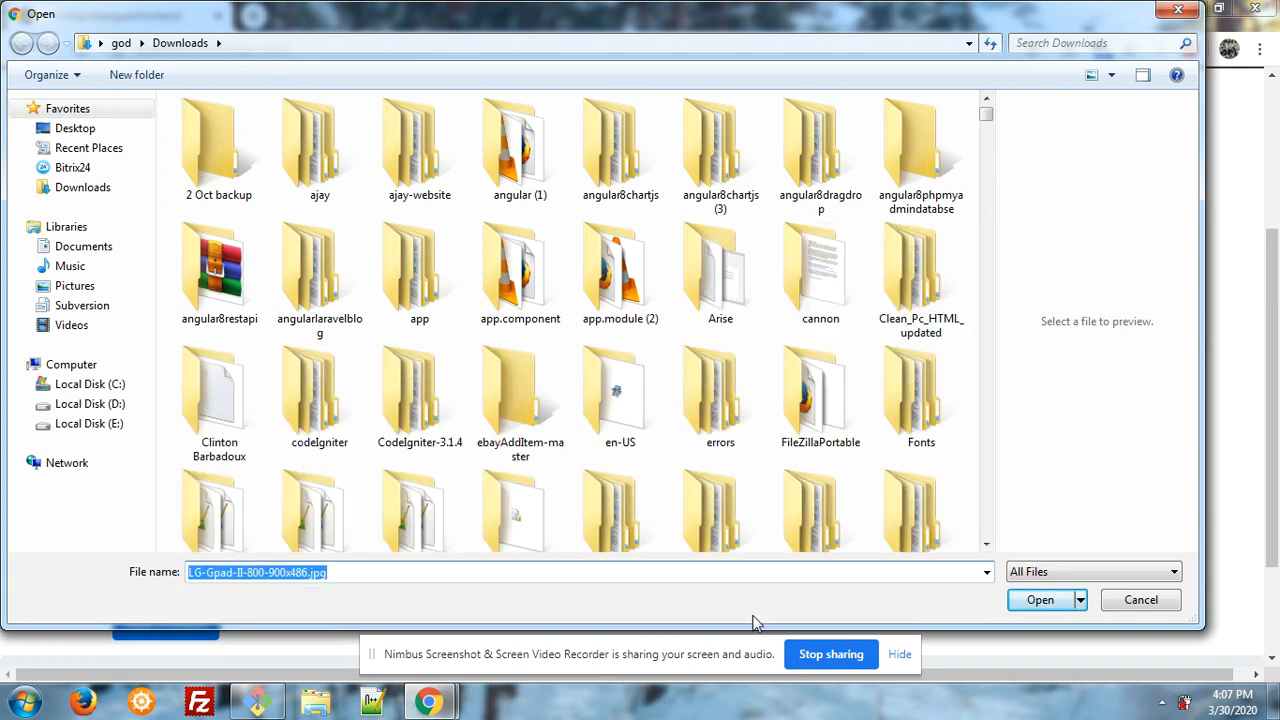
click(1141, 600)
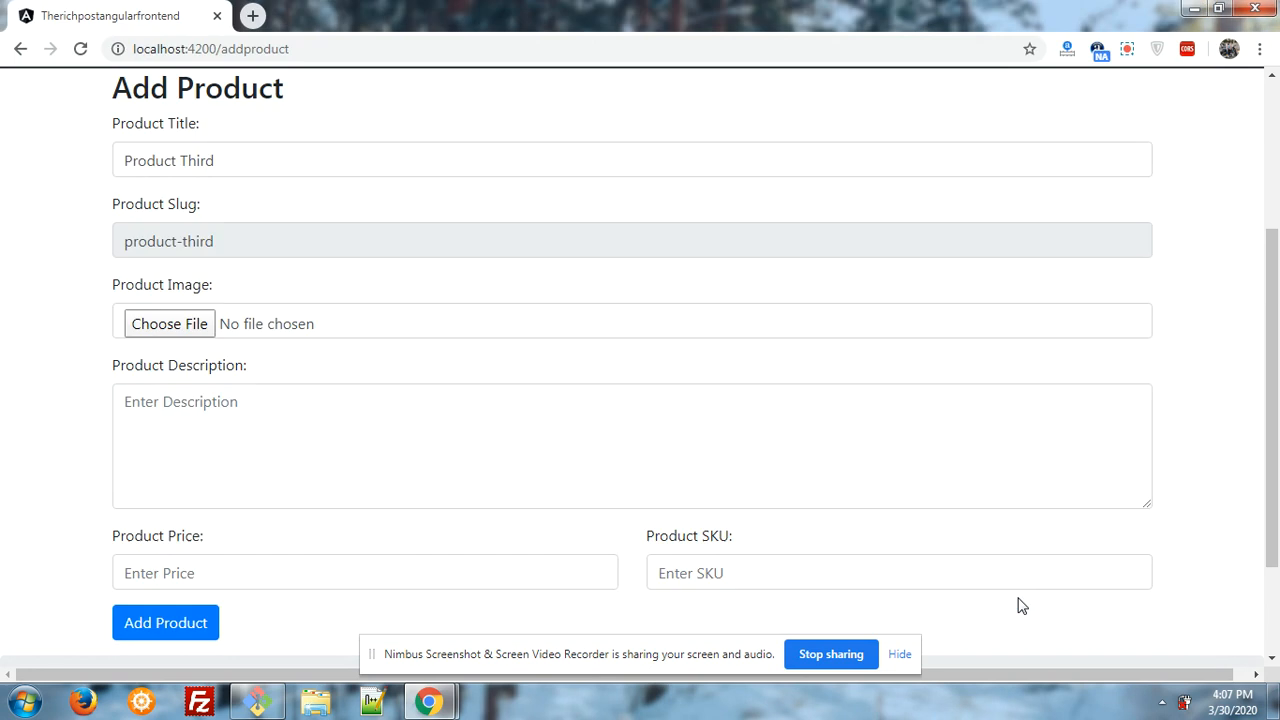
click(169, 323)
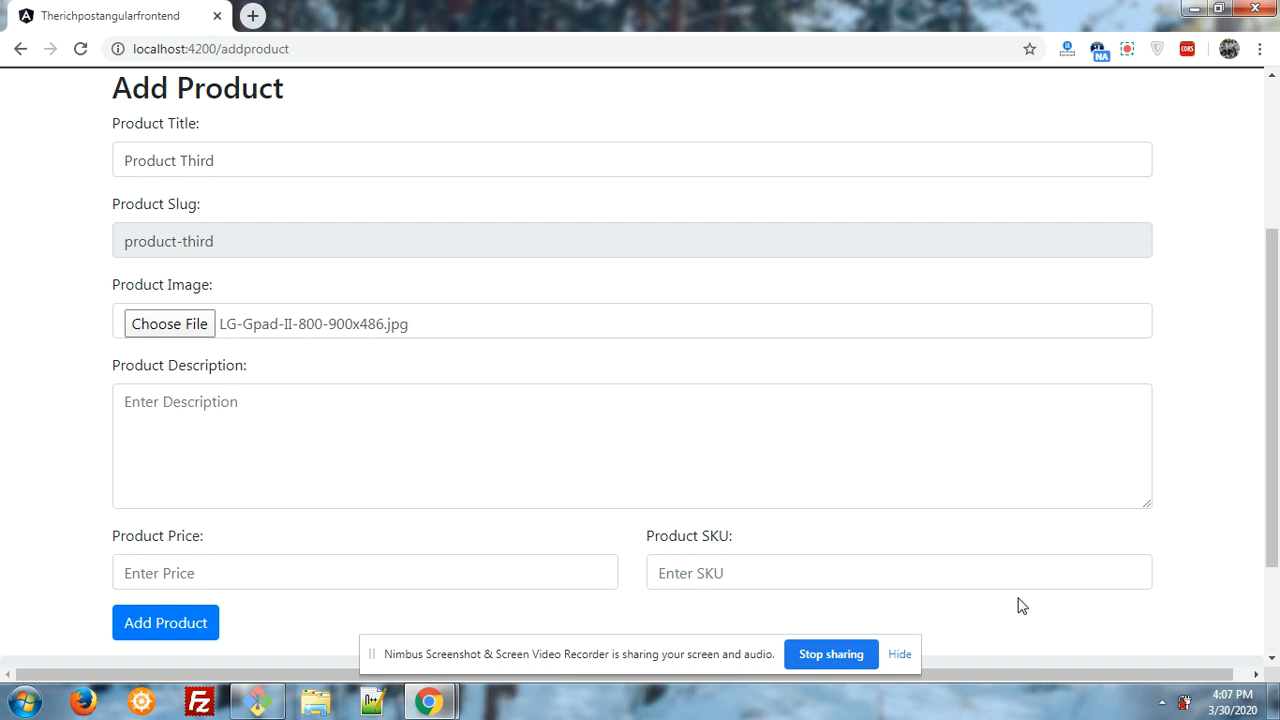
- Enter the product description 'This is testing.'
scroll(down, 3)
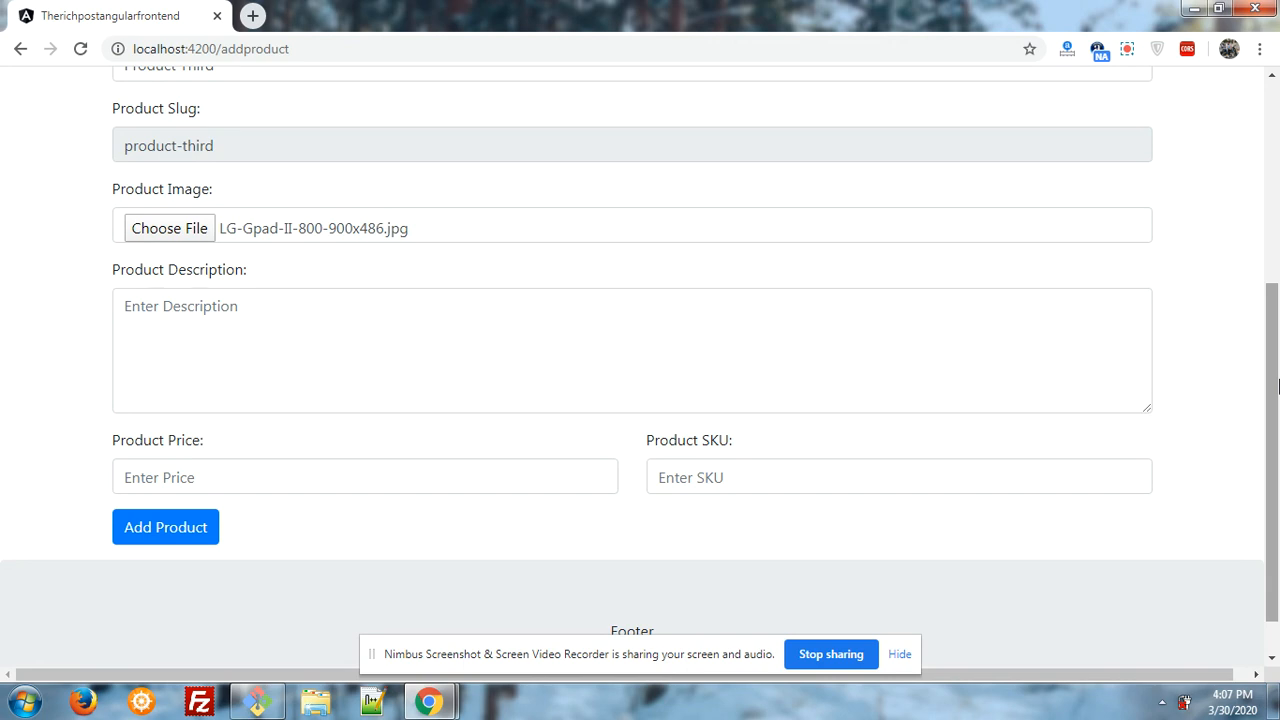
mouse_move(932, 308)
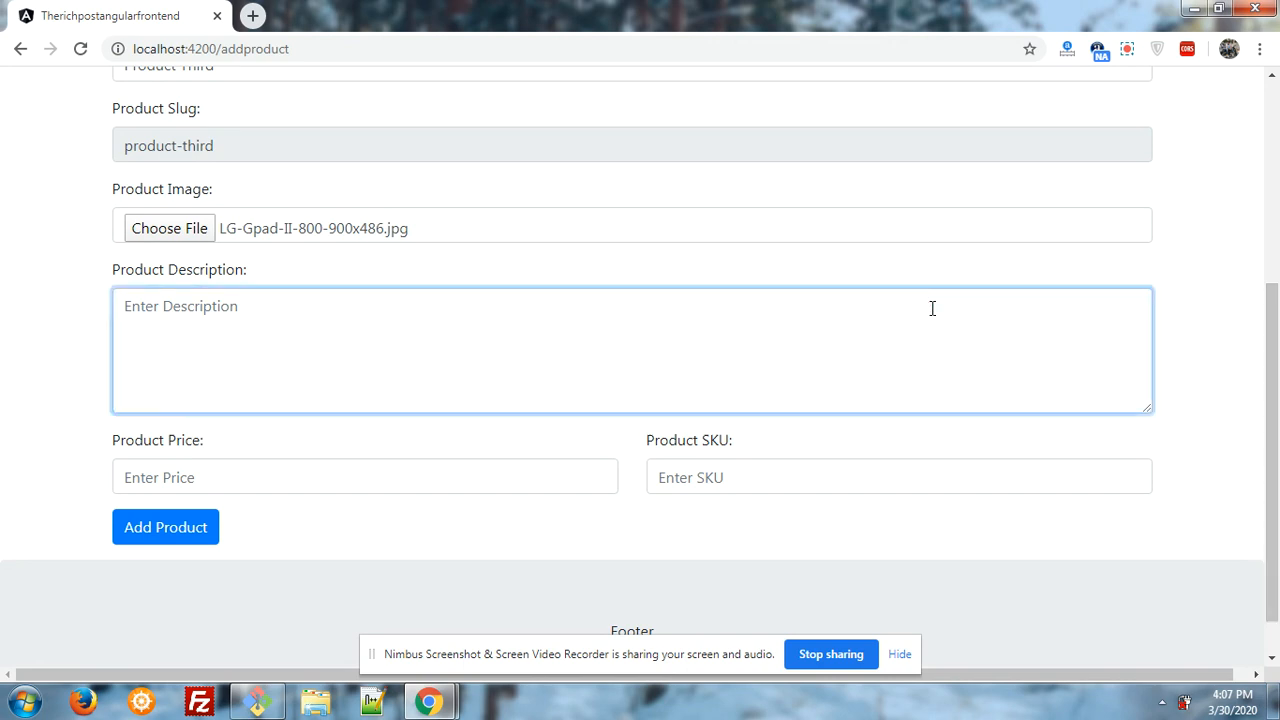
text(This is)
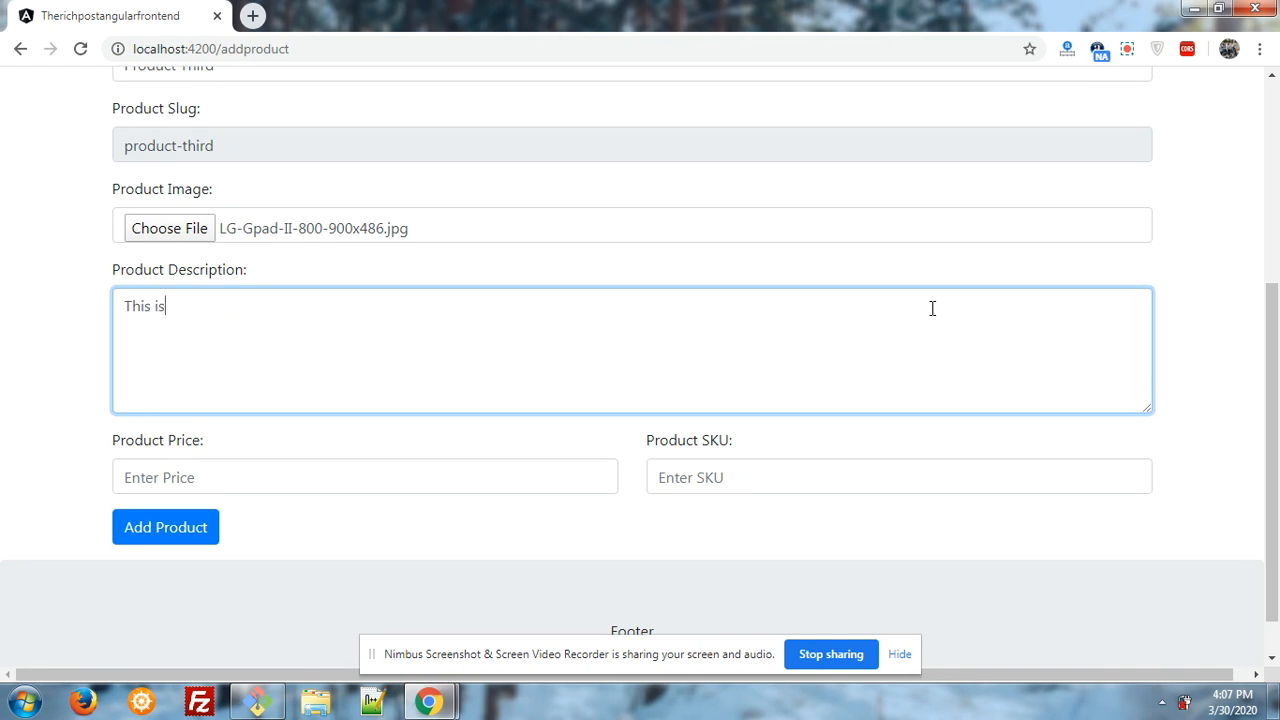
text(testing.)
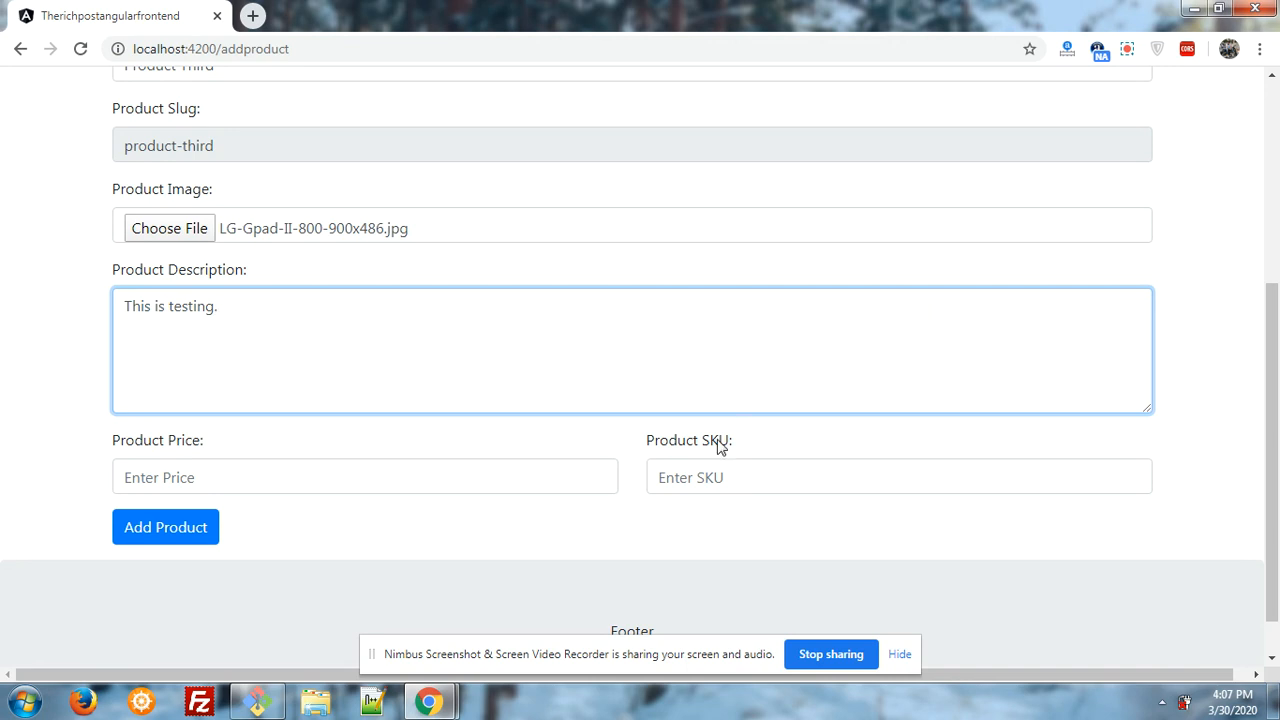
click(365, 477)
text(200)
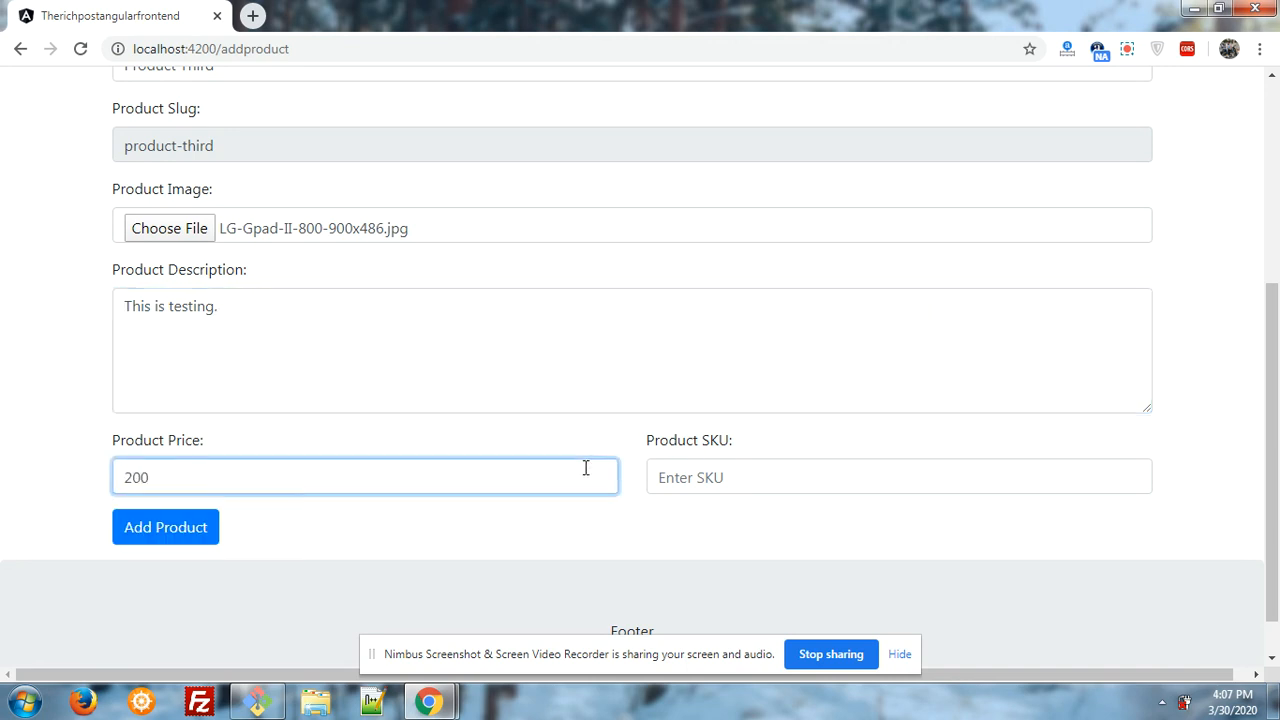
- Enter SKU gk45 and submit Product Third to the product list
click(898, 476)
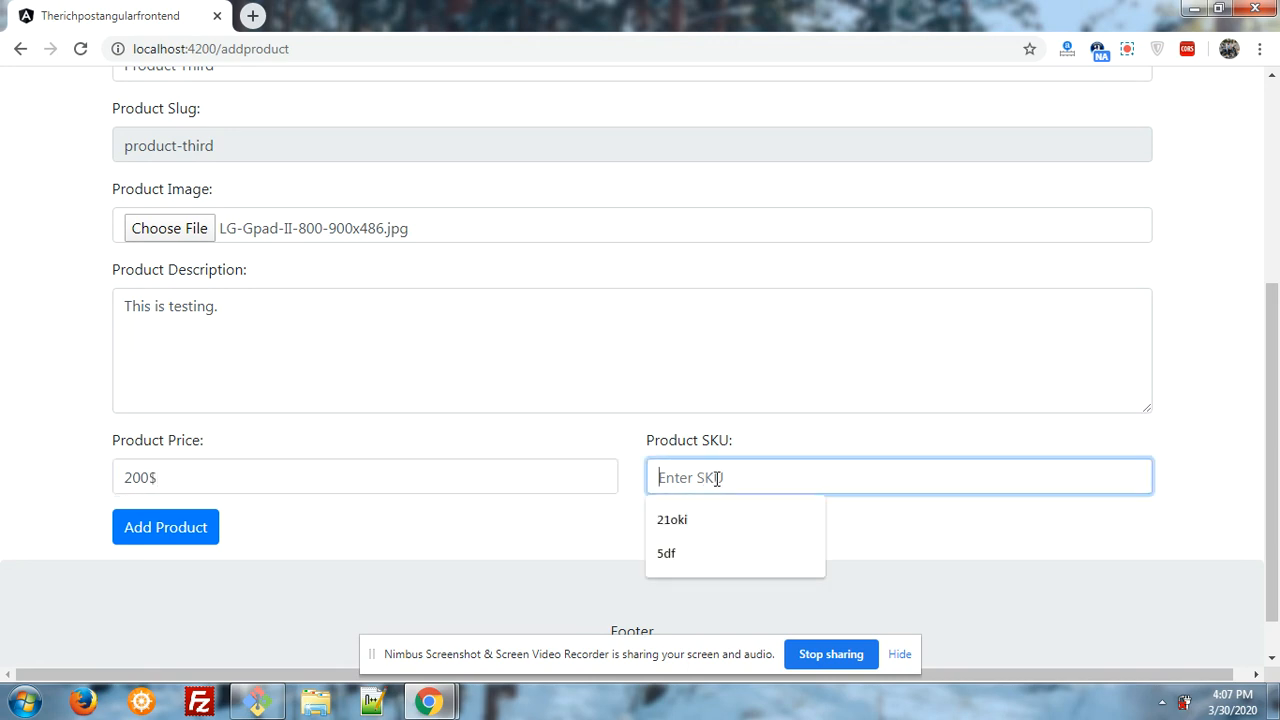
text(gk45)
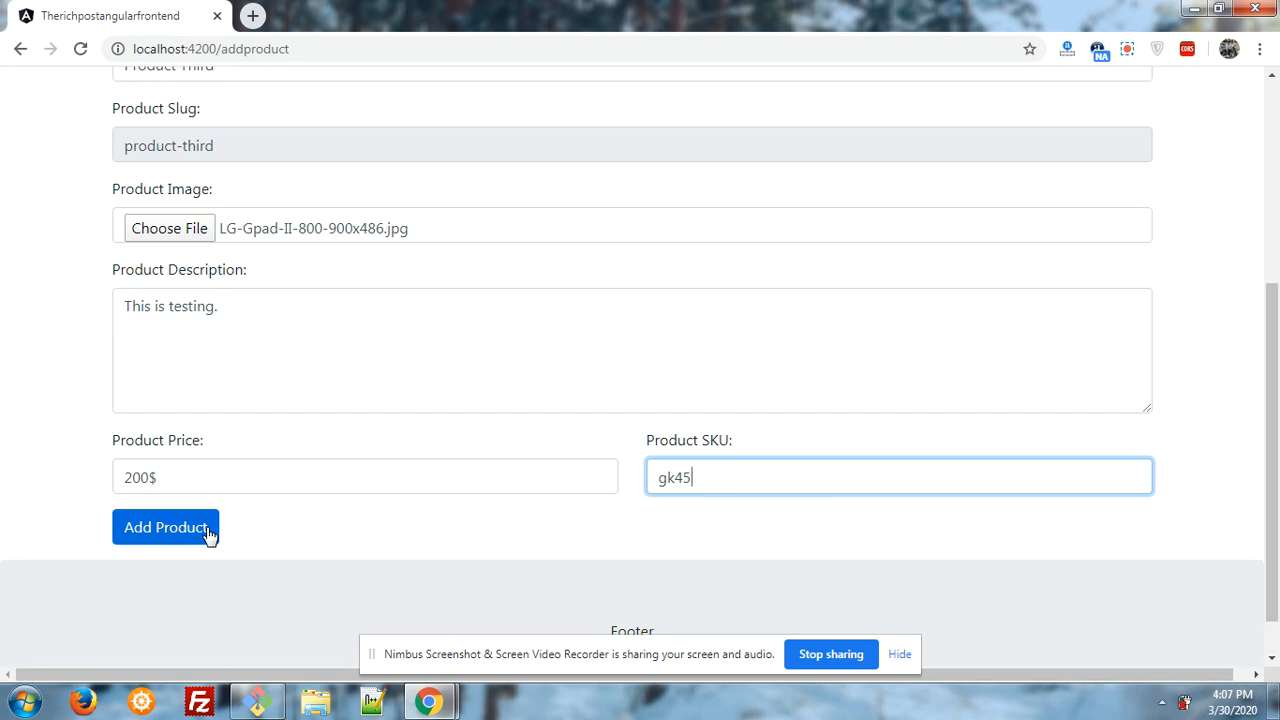
click(166, 527)
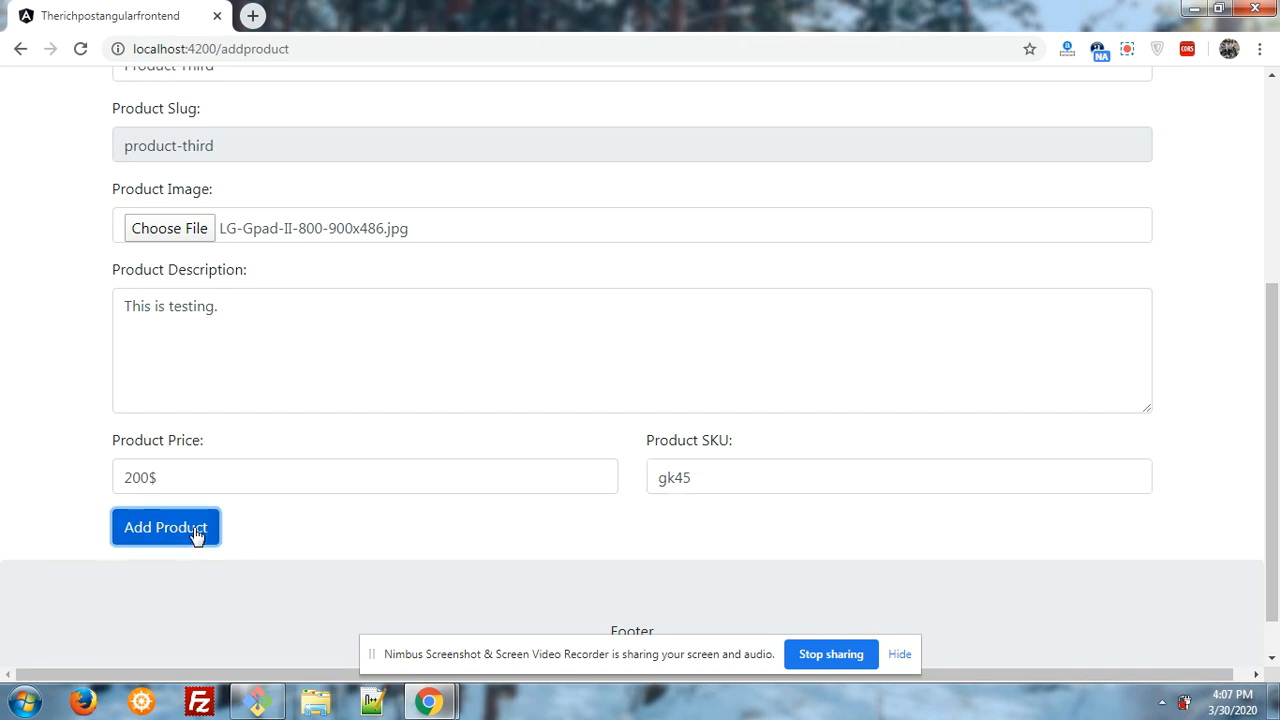
click(165, 527)
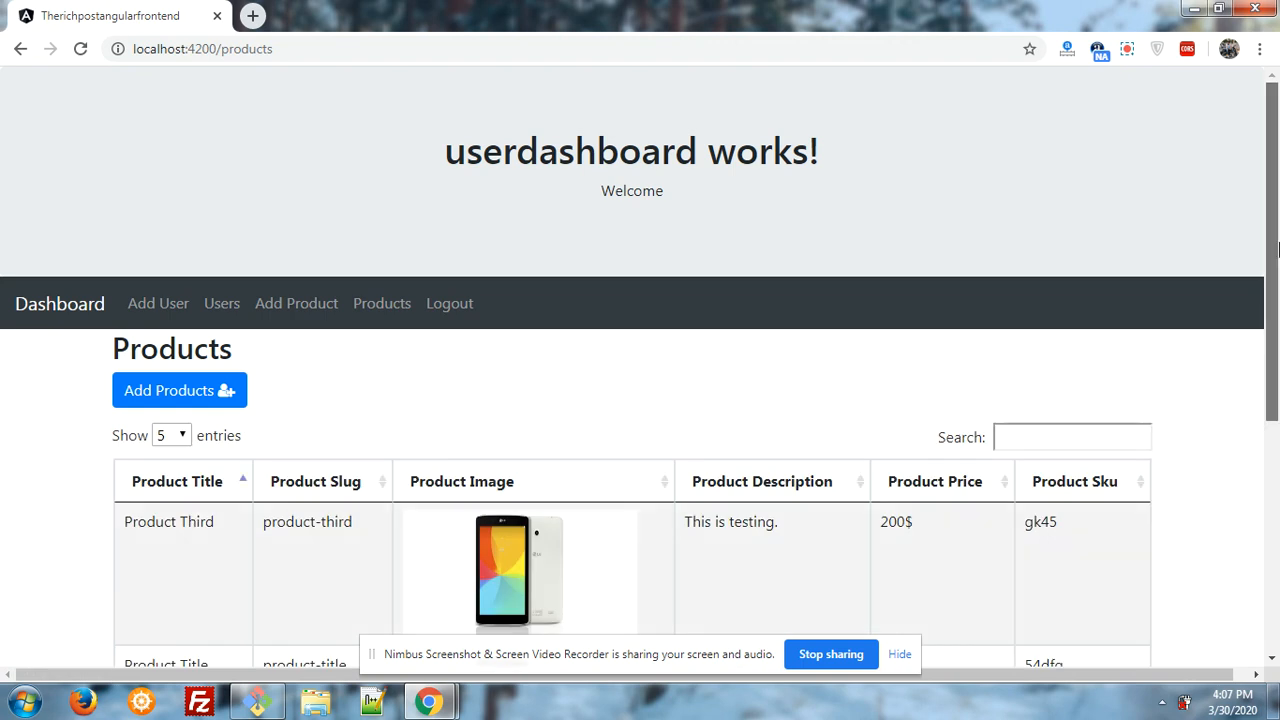
scroll(down, 3)
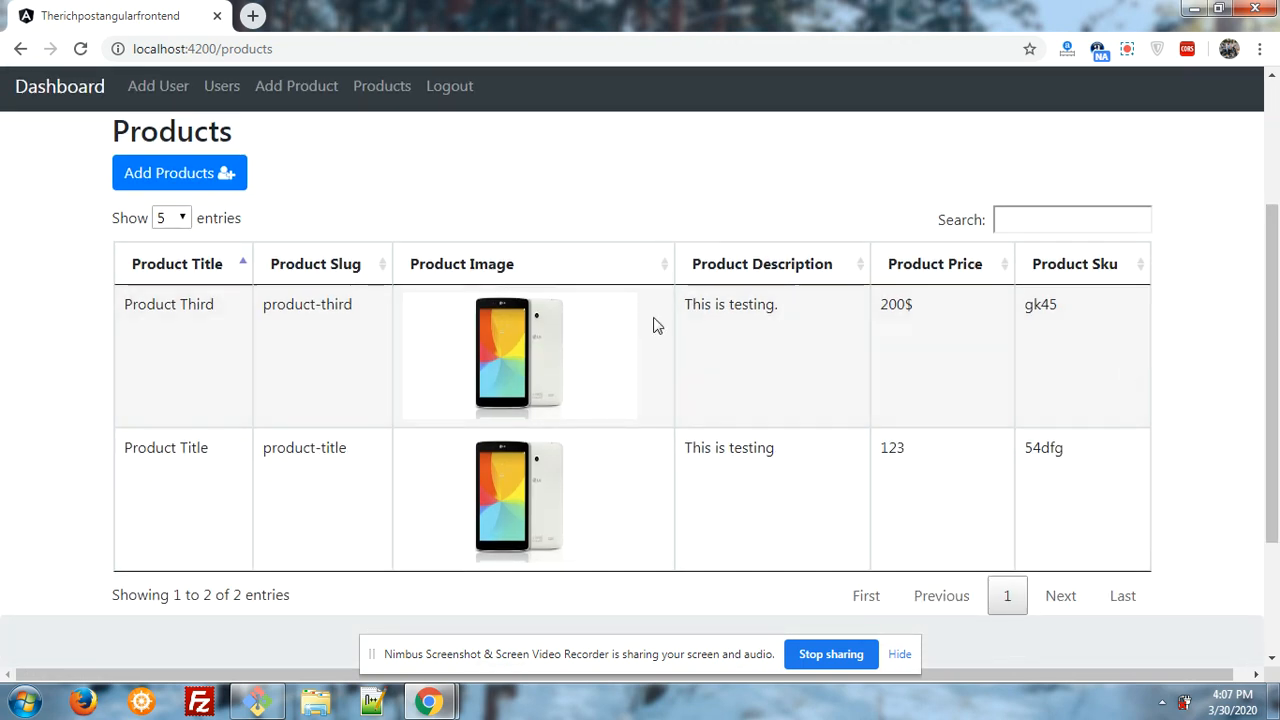
mouse_move(278, 329)
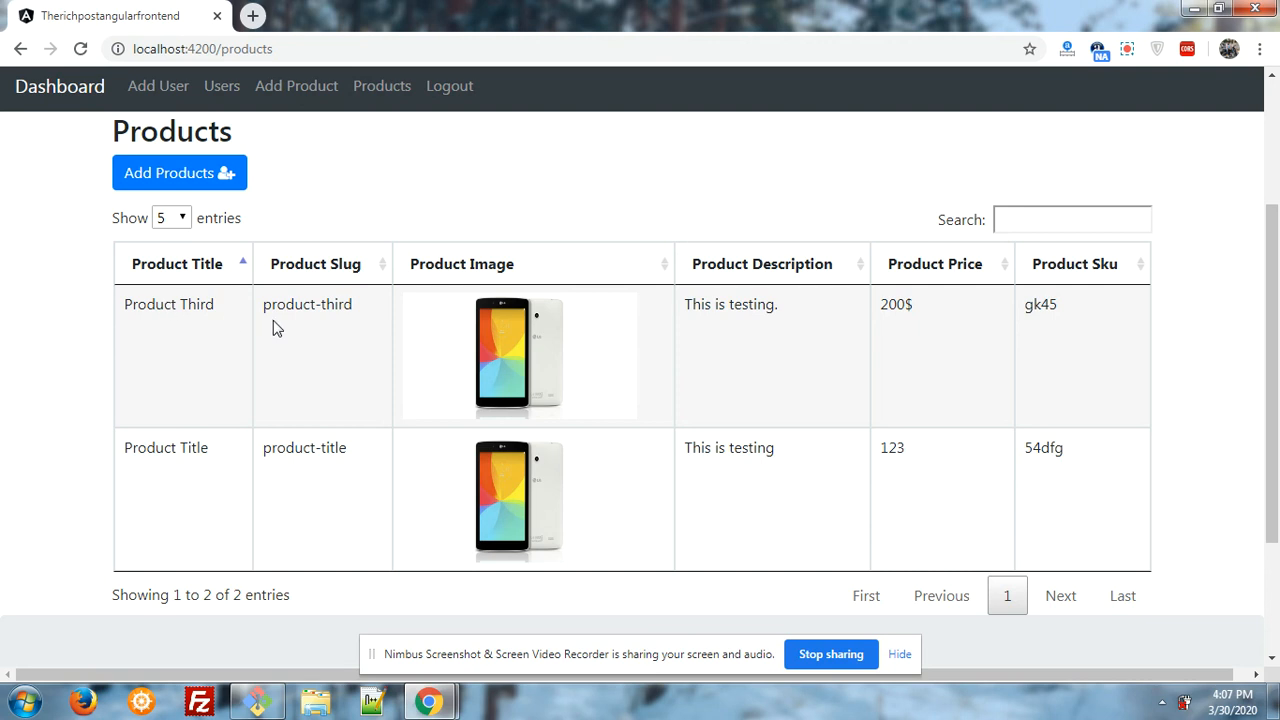
mouse_move(351, 310)
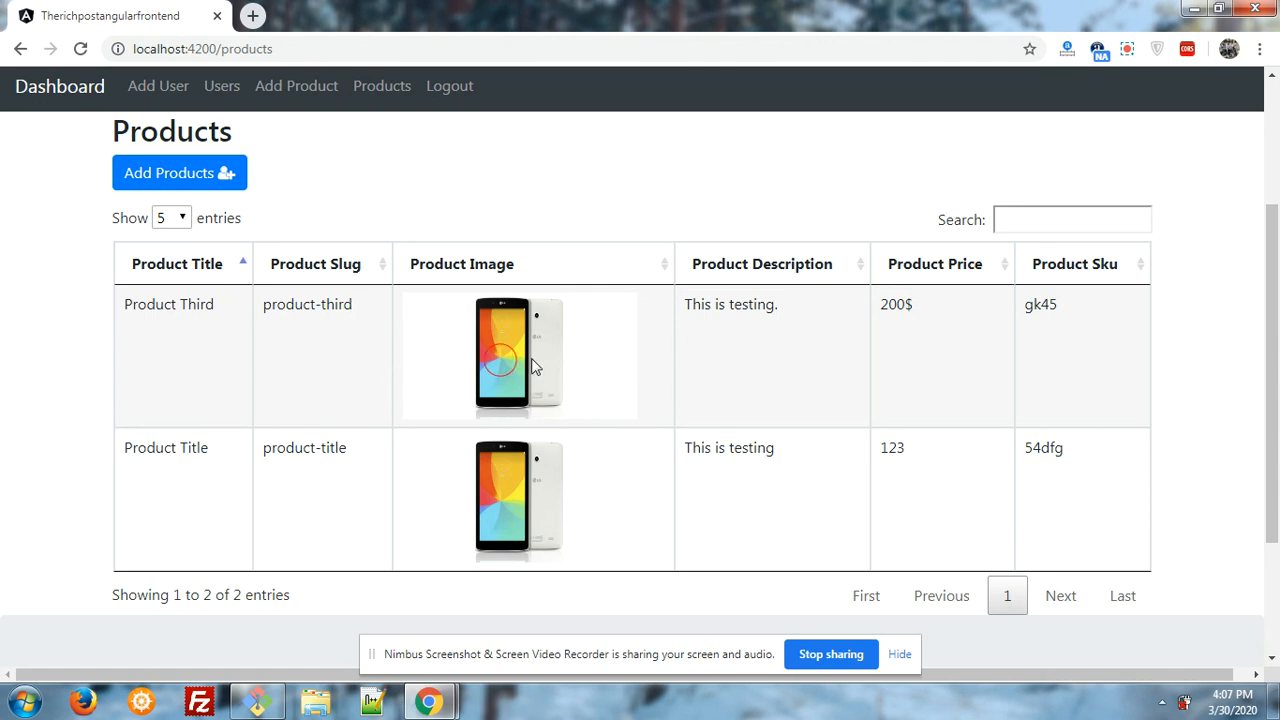
mouse_move(840, 317)
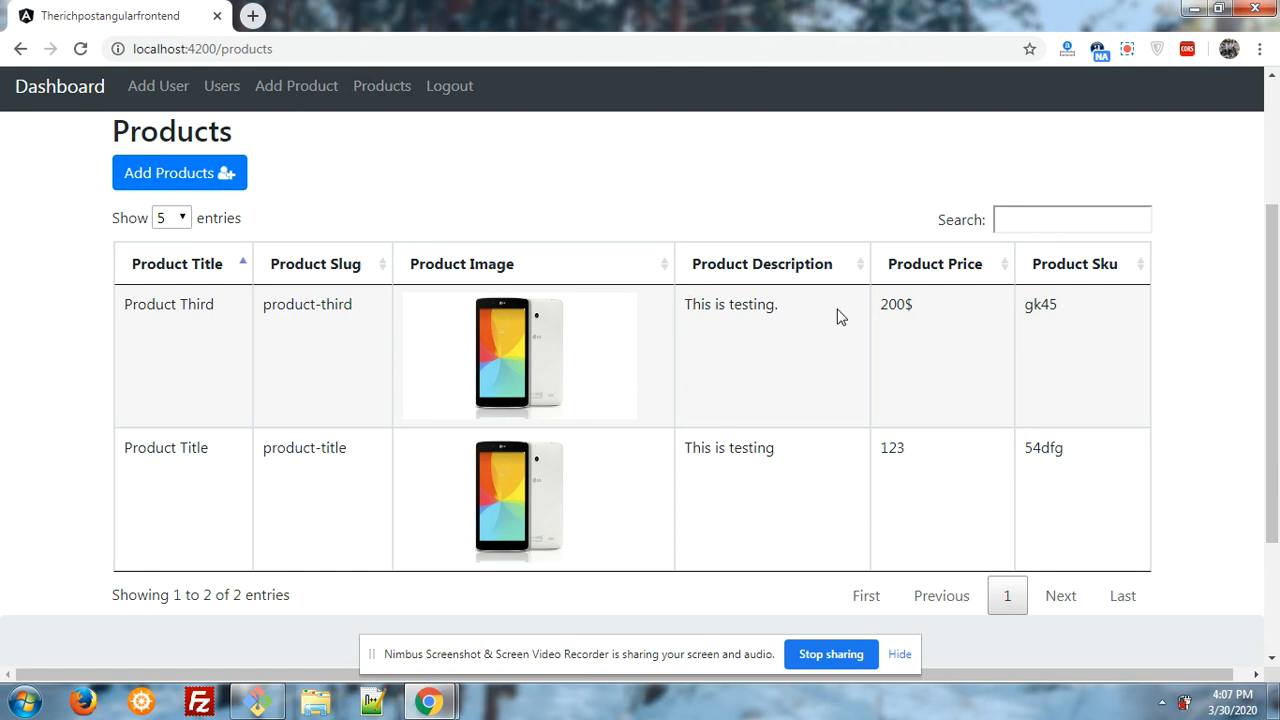
mouse_move(1040, 308)
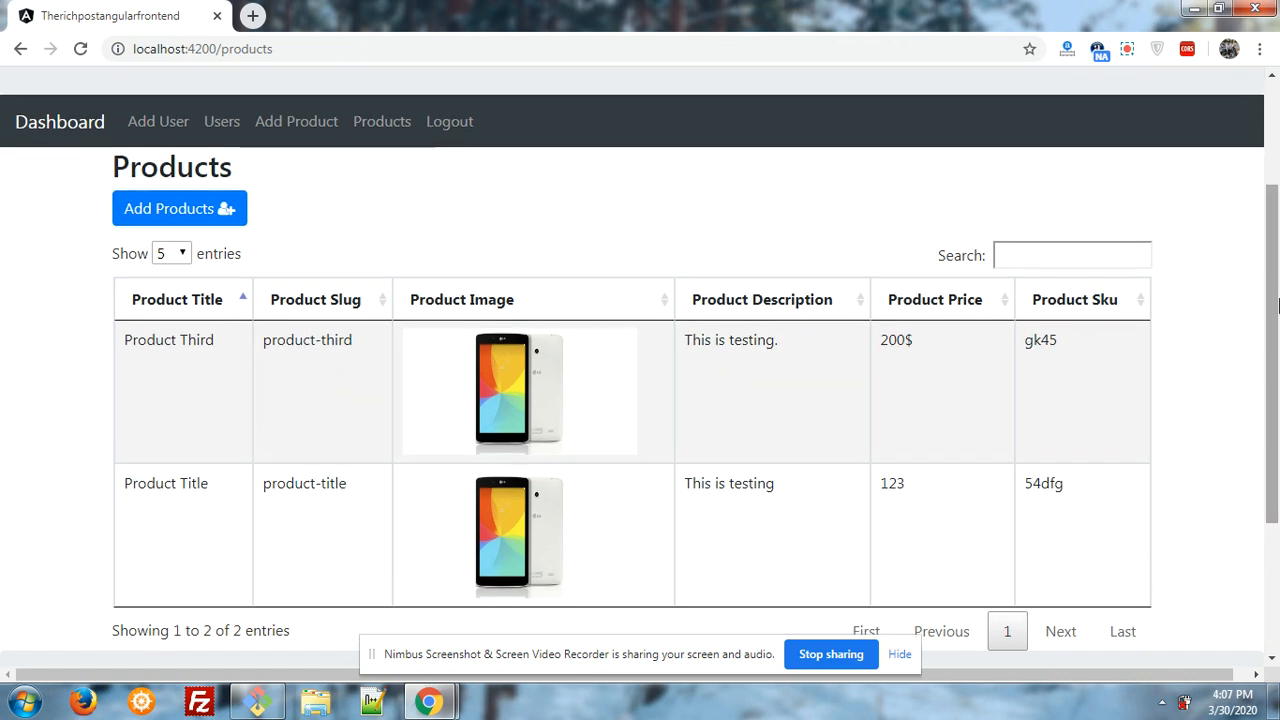
scroll(down, 3)
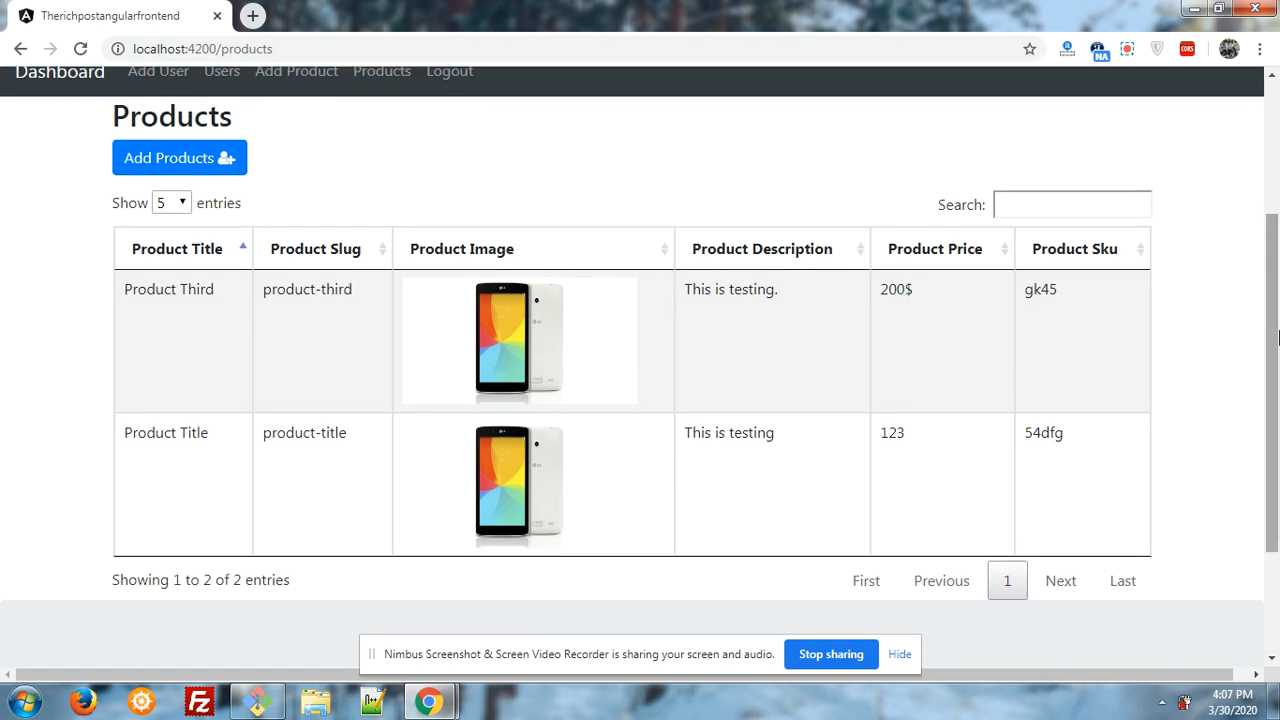
click(1073, 204)
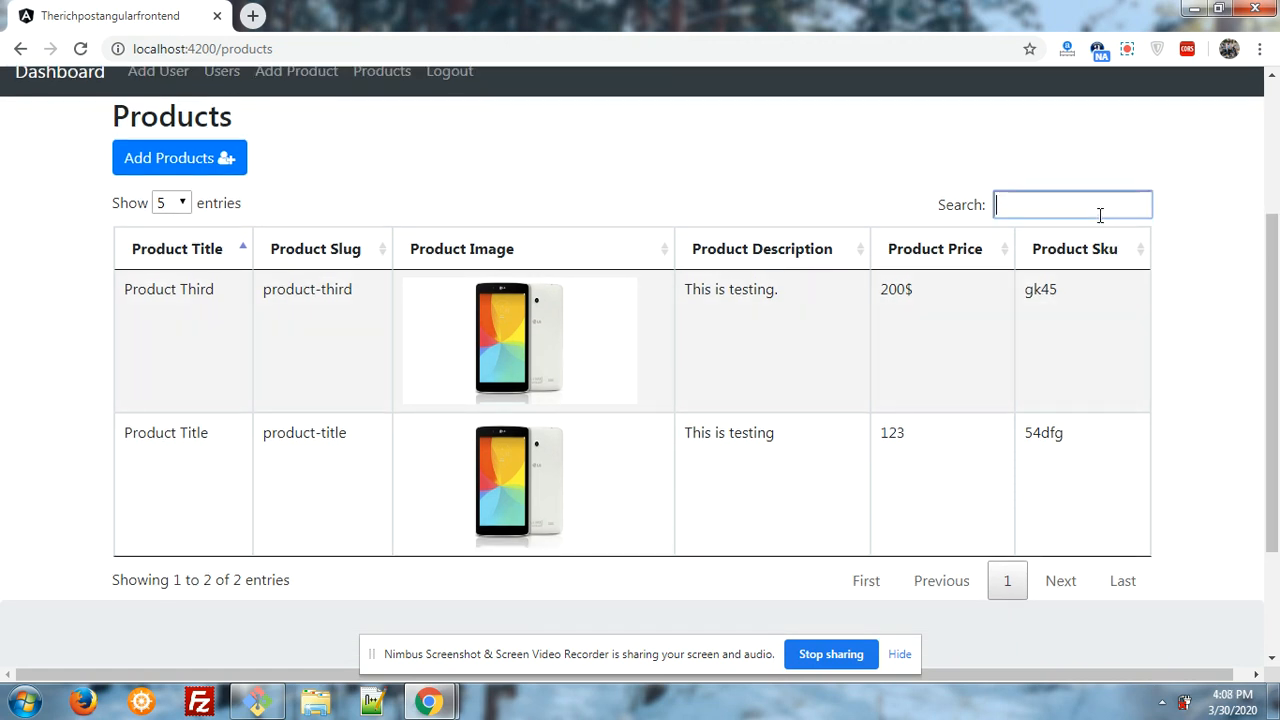
text(th)
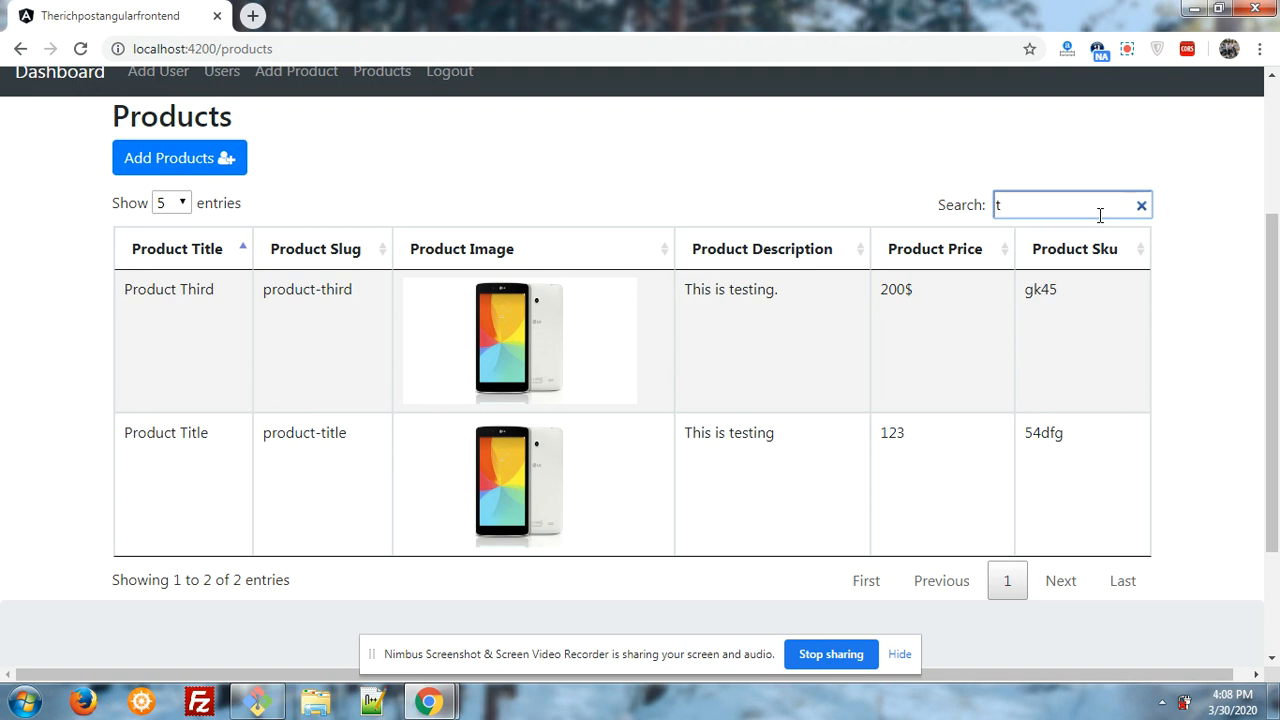
click(1141, 204)
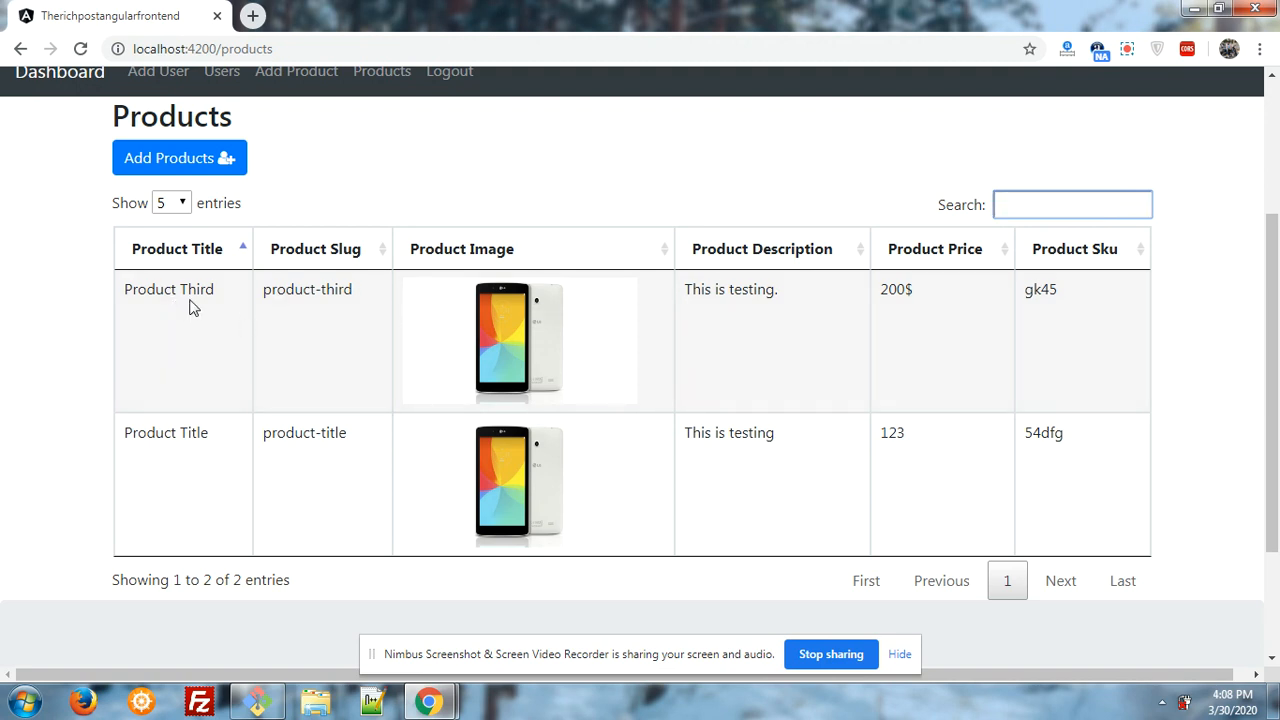
mouse_move(886, 347)
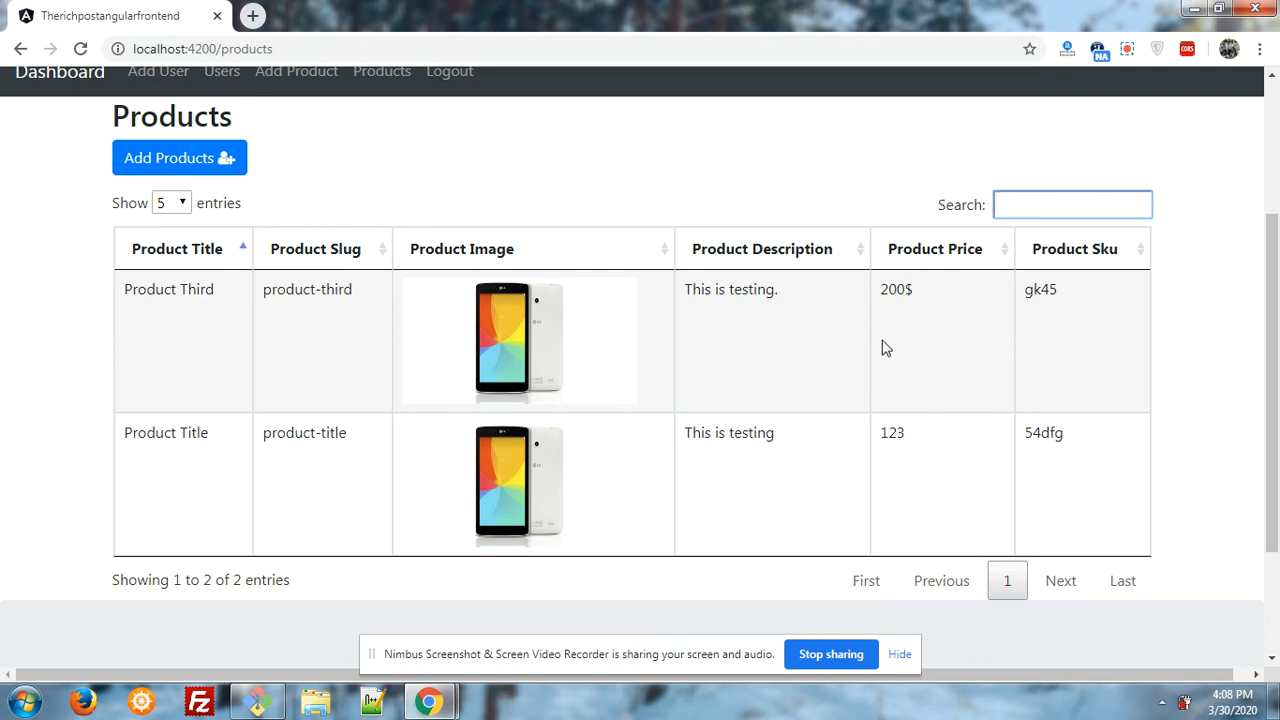
click(1072, 204)
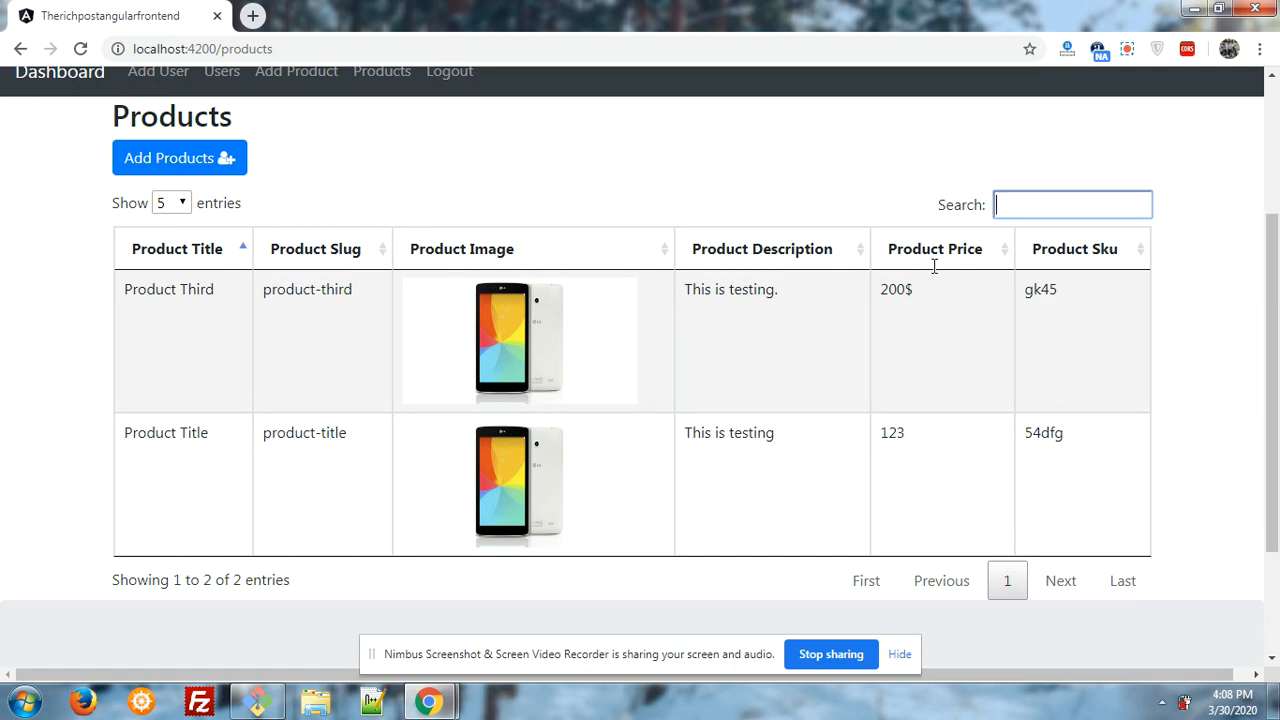
click(296, 70)
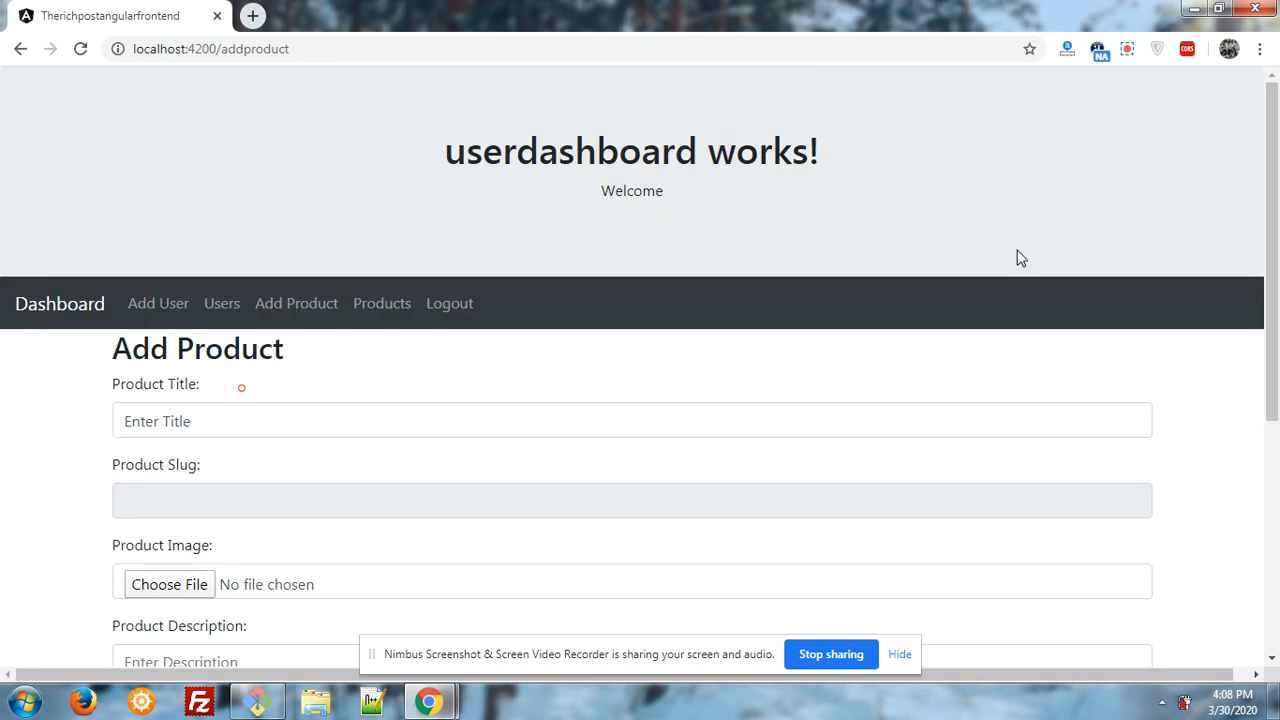
- Navigate via the Users page back to the Products table listing Product Third
click(221, 303)
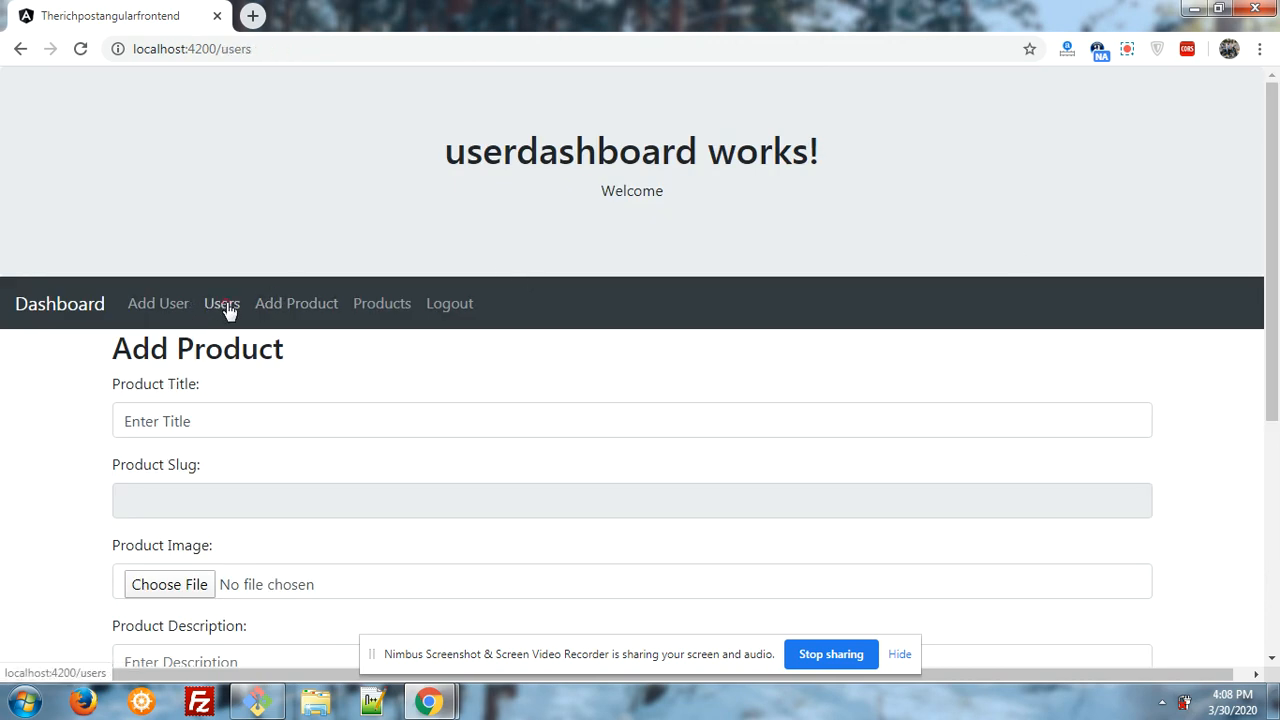
click(221, 303)
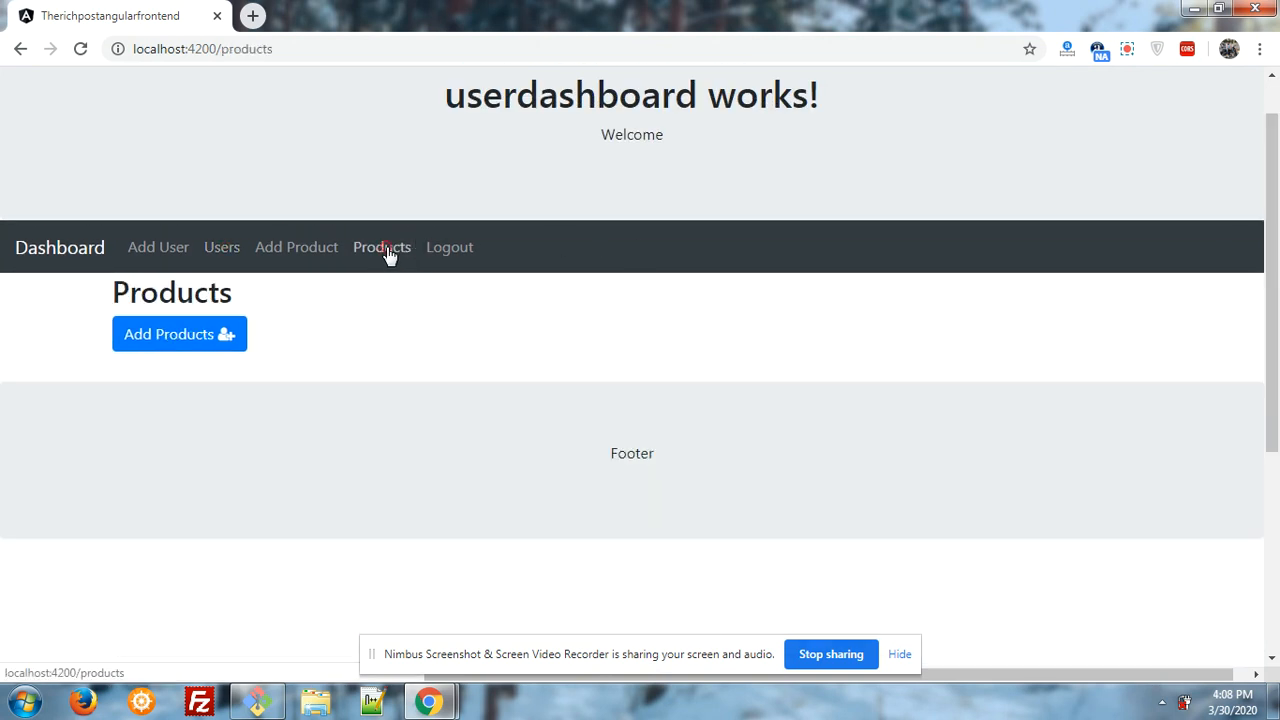
click(381, 247)
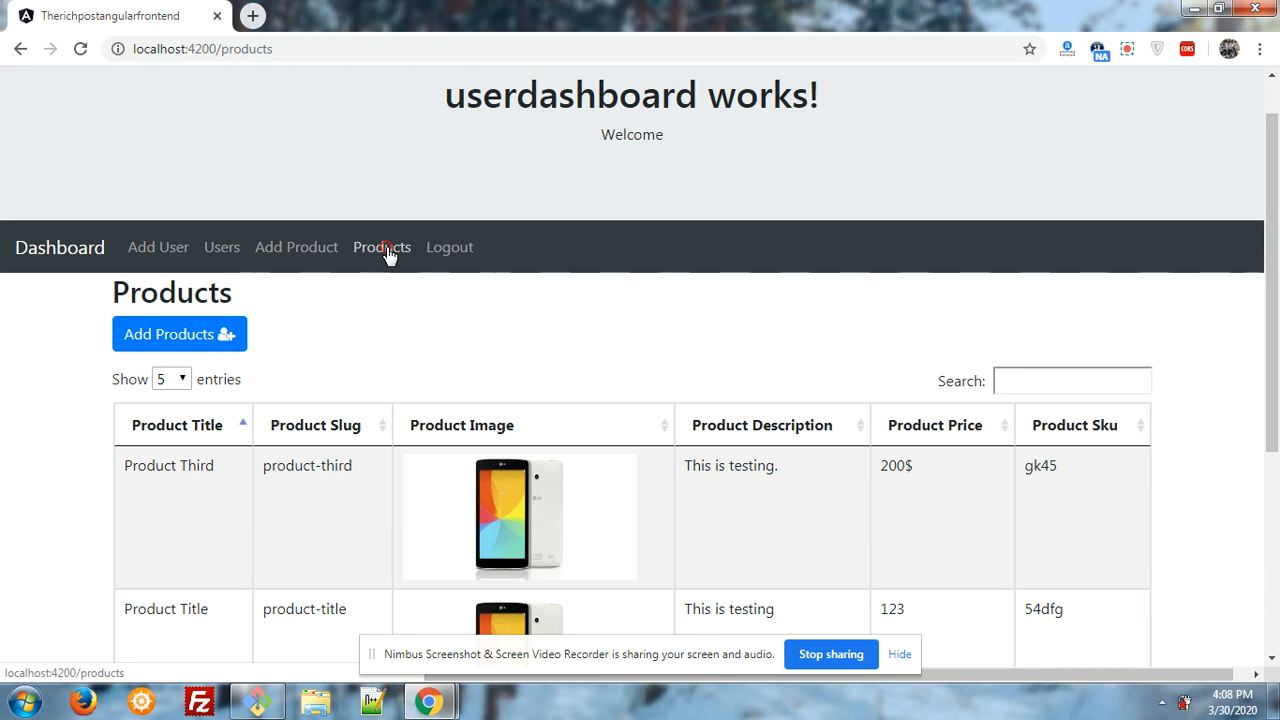